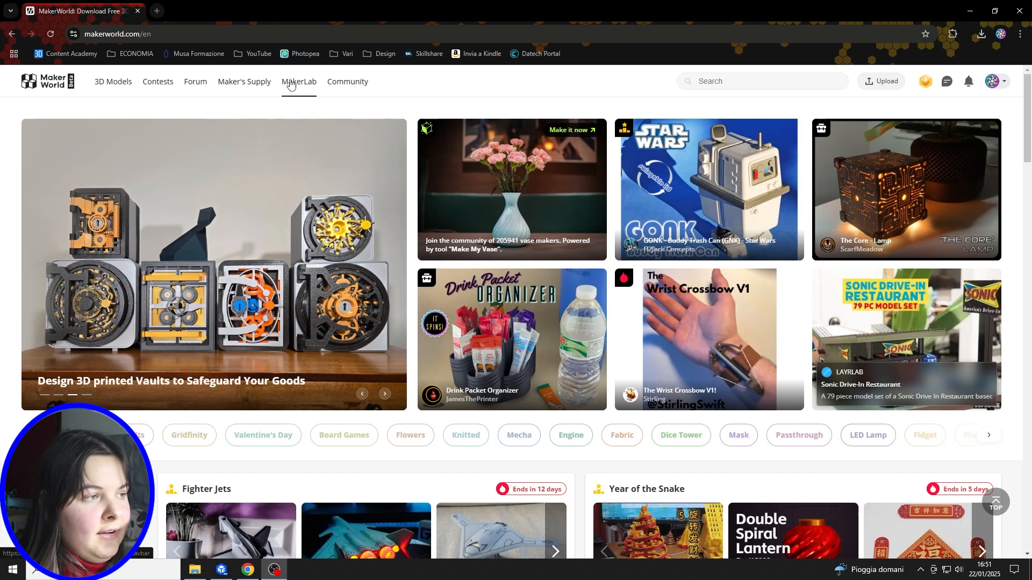
- Go to MakerLab, launch Make My Lithophane and create a new lithophane from blank
left_click(298, 82)
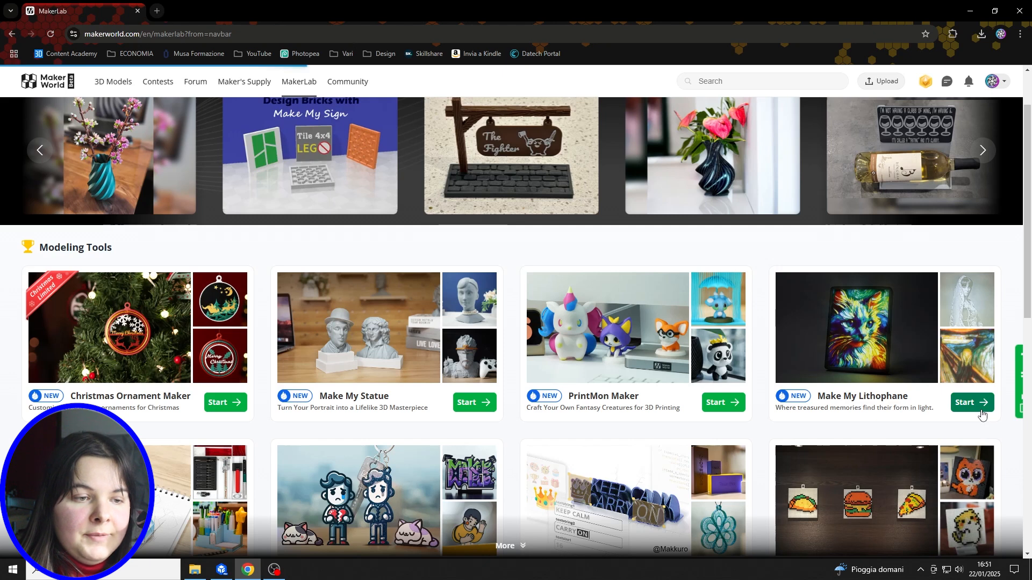
left_click(970, 402)
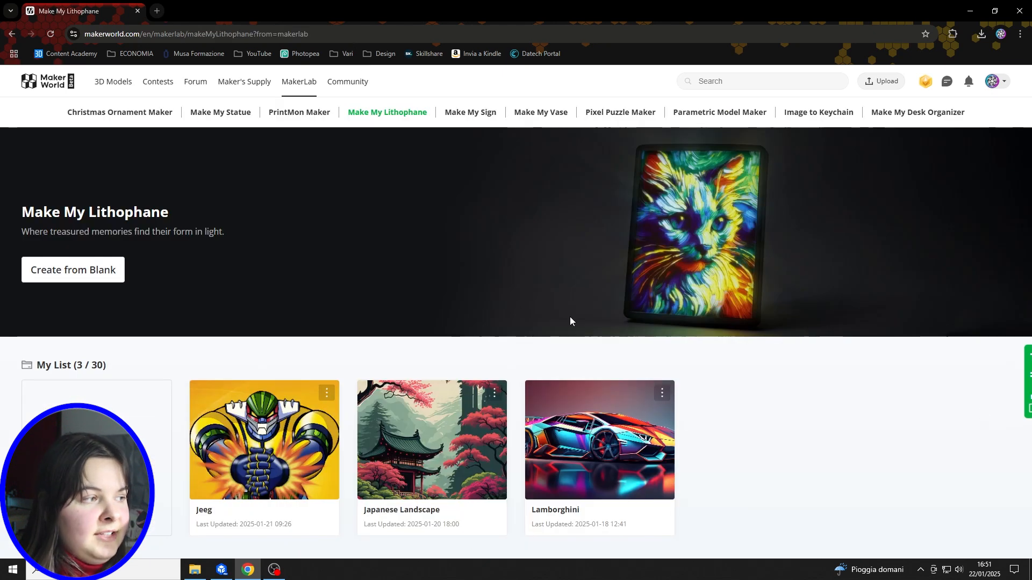
mouse_move(179, 222)
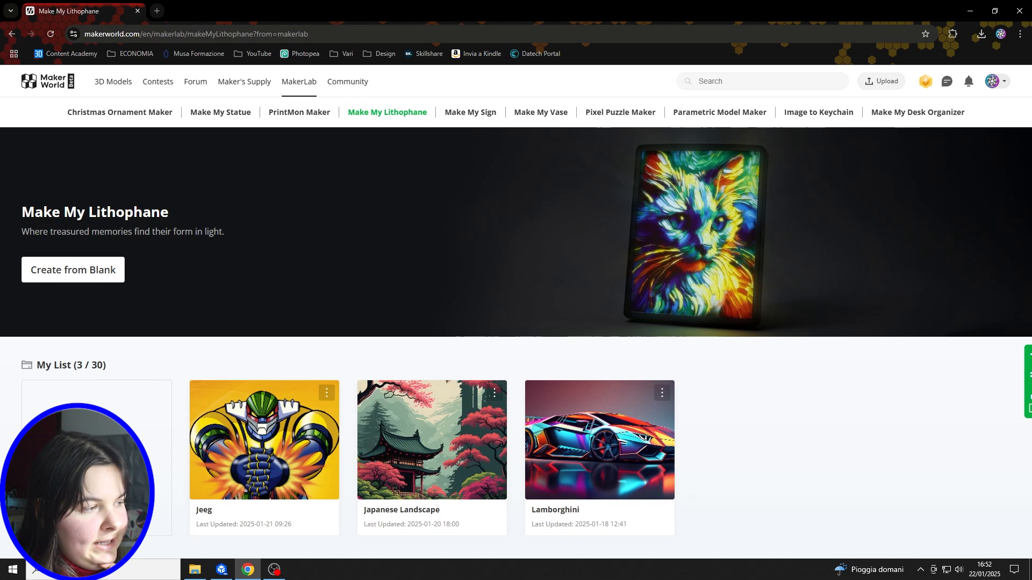
mouse_move(71, 257)
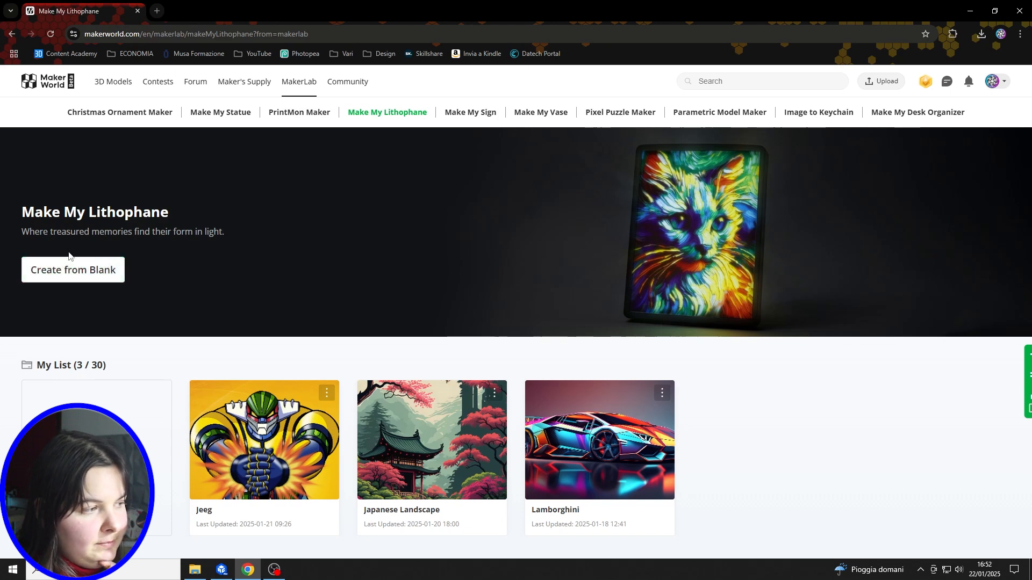
left_click(72, 270)
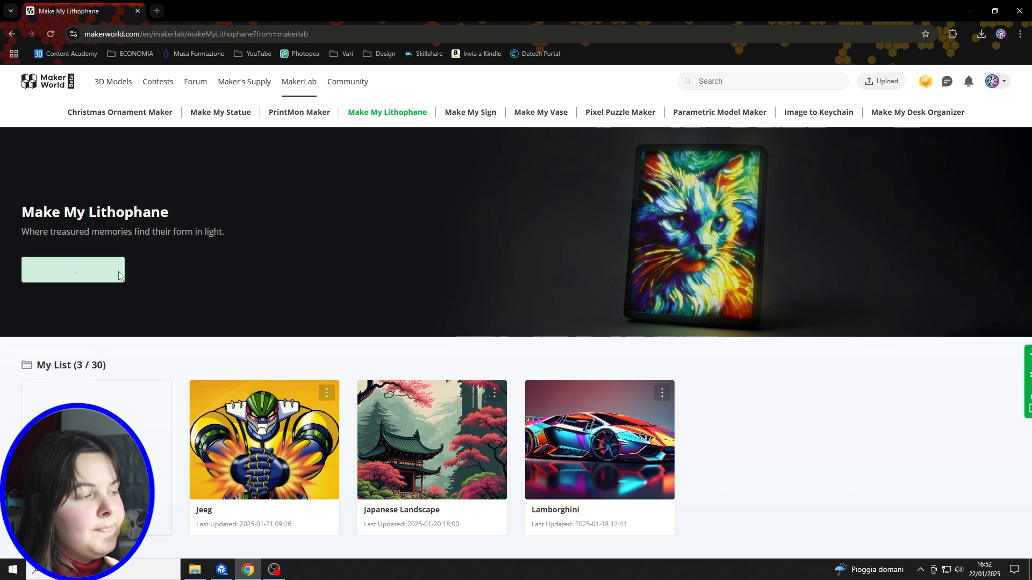
left_click(72, 269)
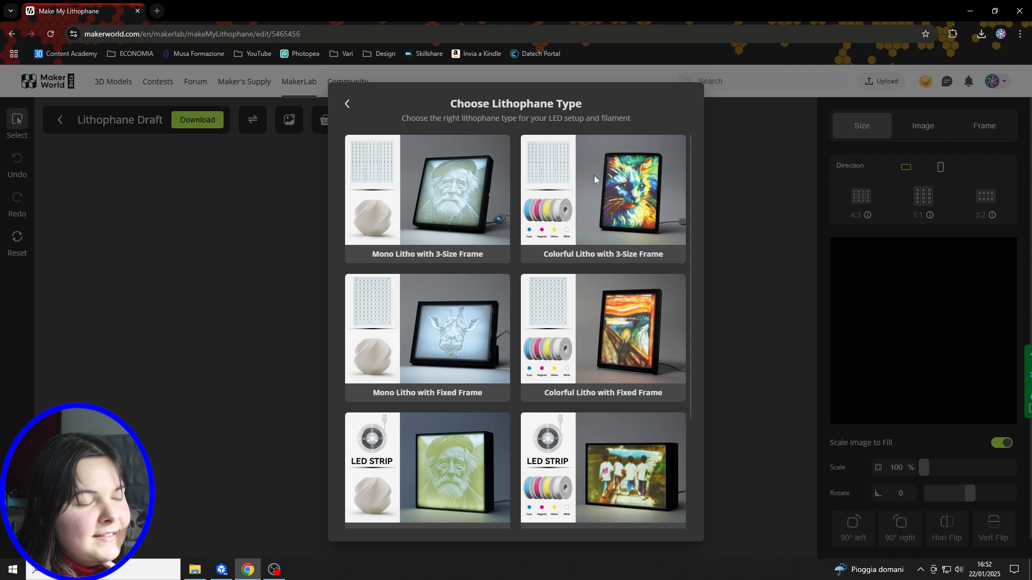
- Select the Colorful Litho without Frame card from the lithophane type choices
scroll("down", 3)
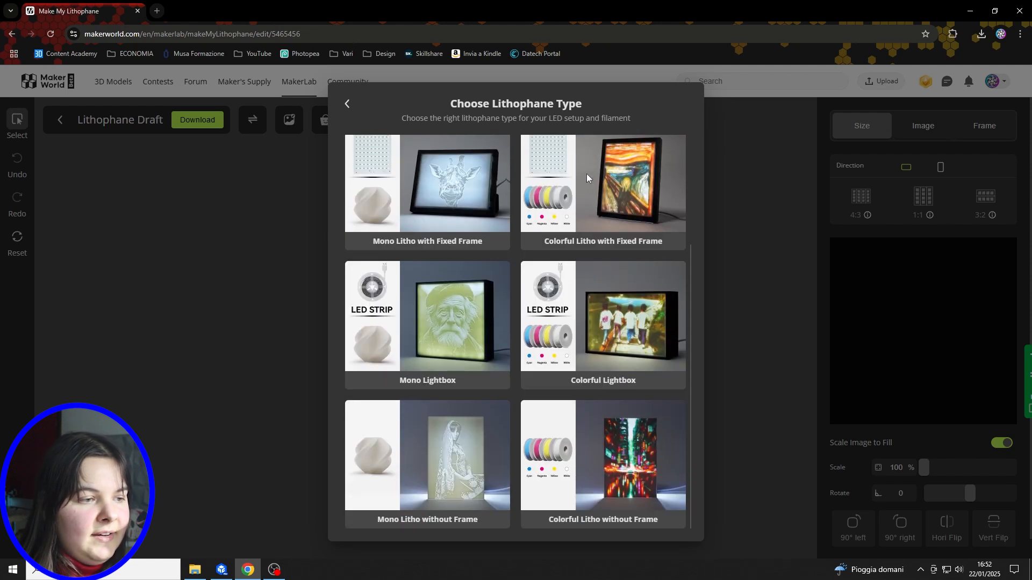
mouse_move(539, 282)
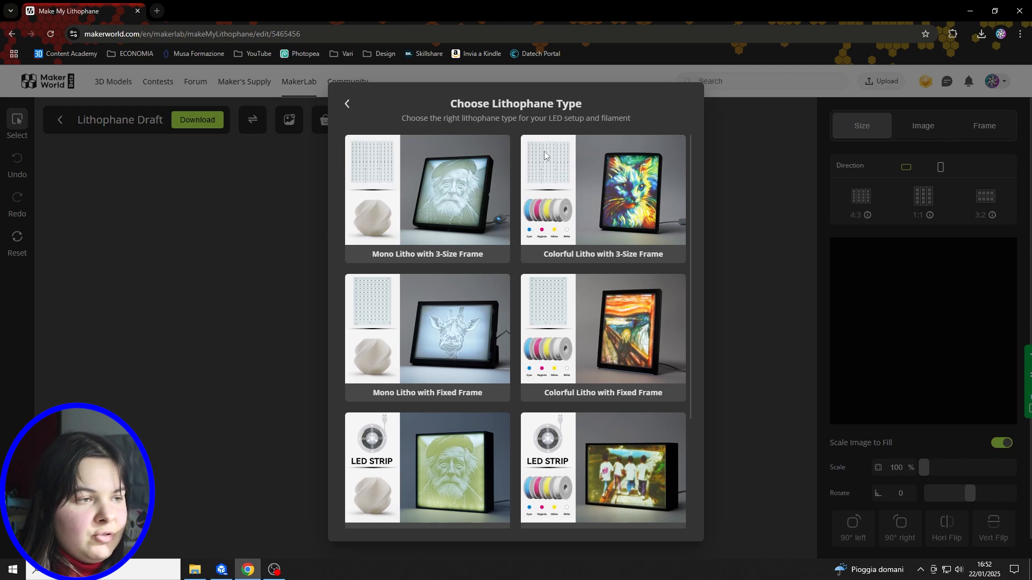
mouse_move(522, 192)
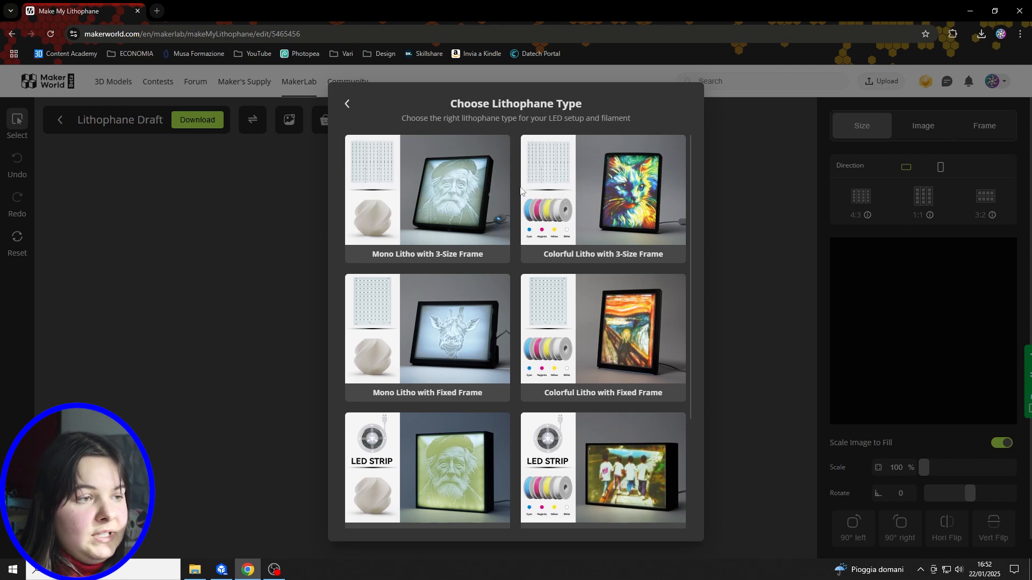
scroll("down", 3)
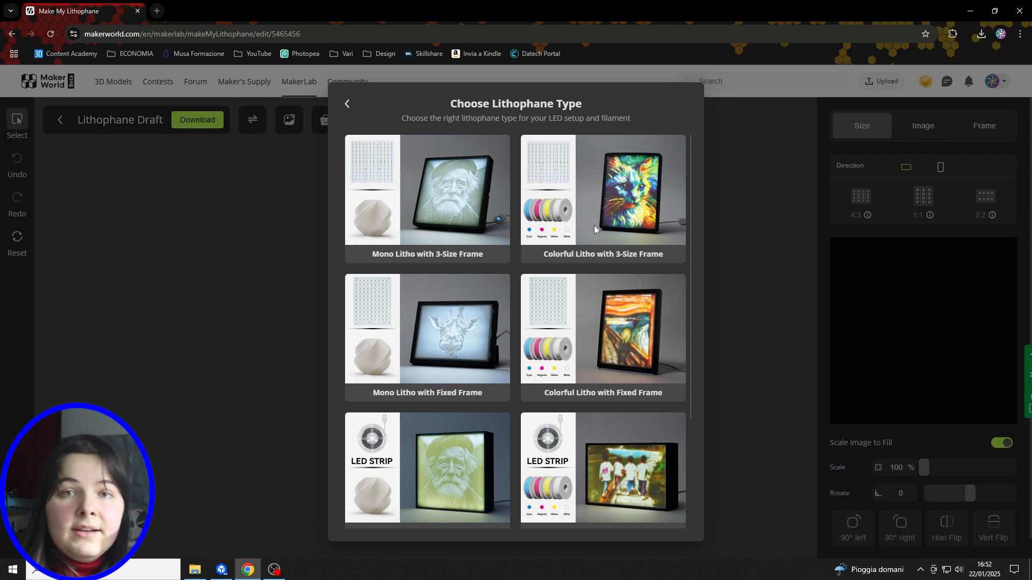
scroll("down", 3)
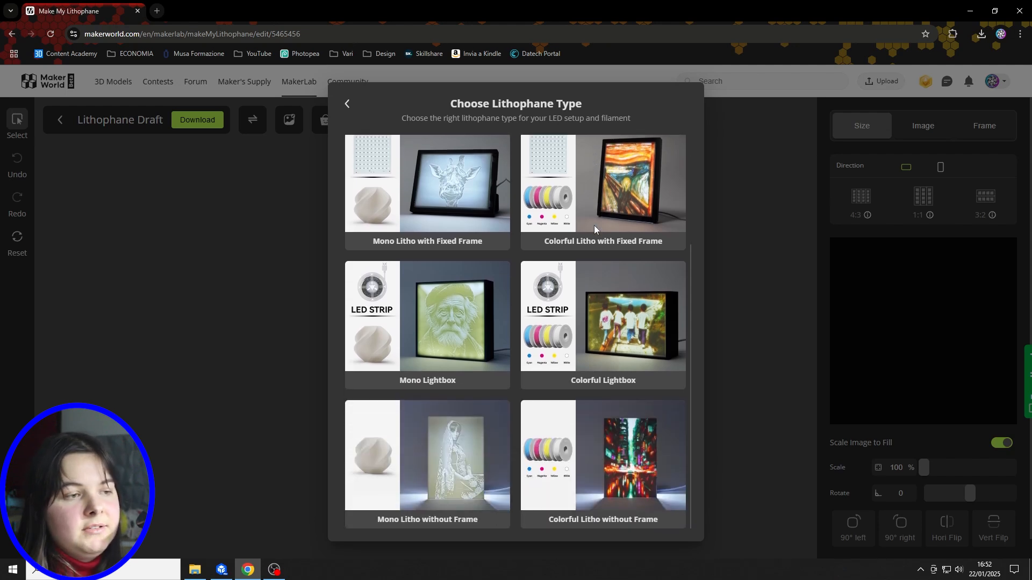
mouse_move(605, 232)
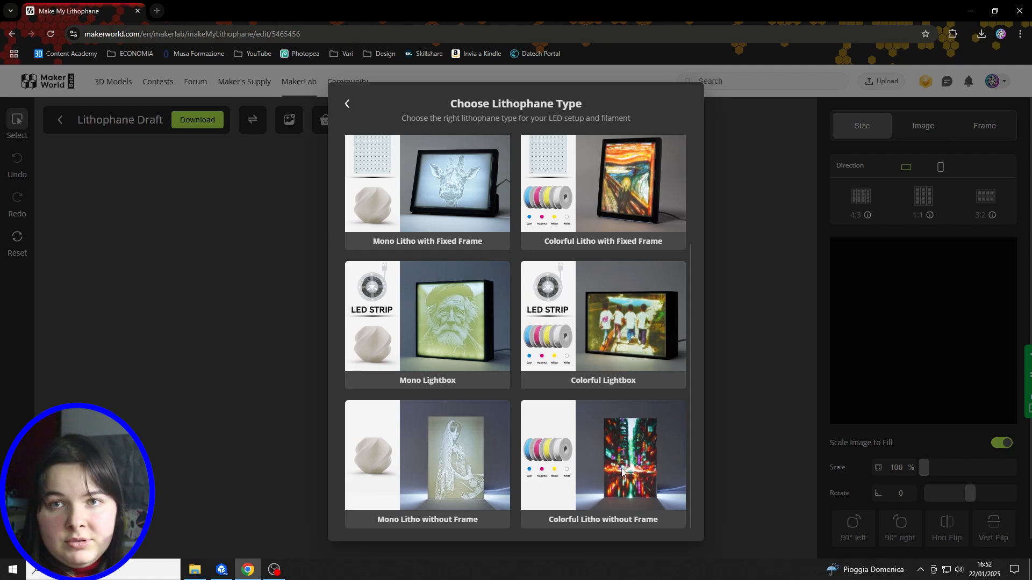
left_click(602, 456)
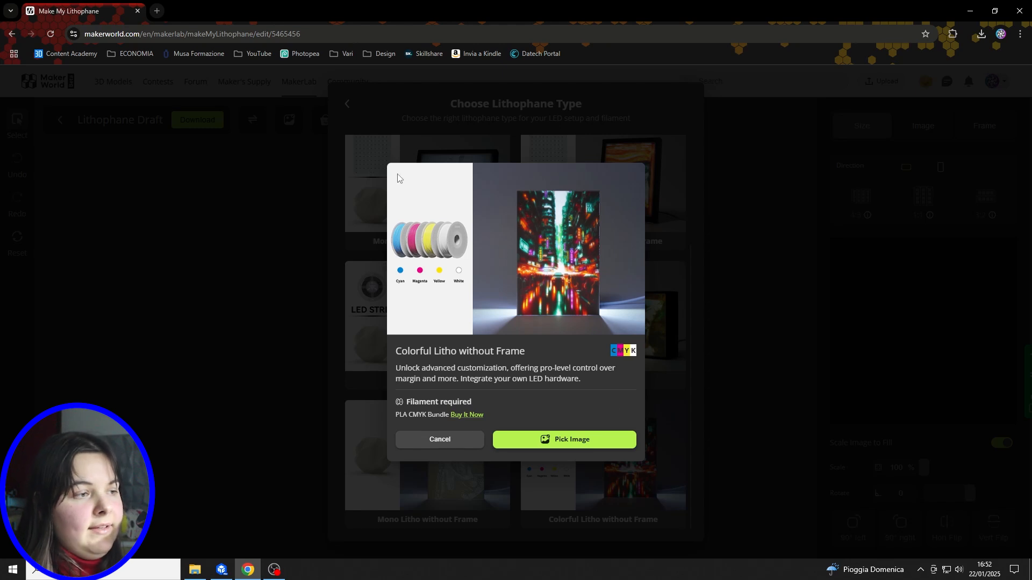
mouse_move(556, 254)
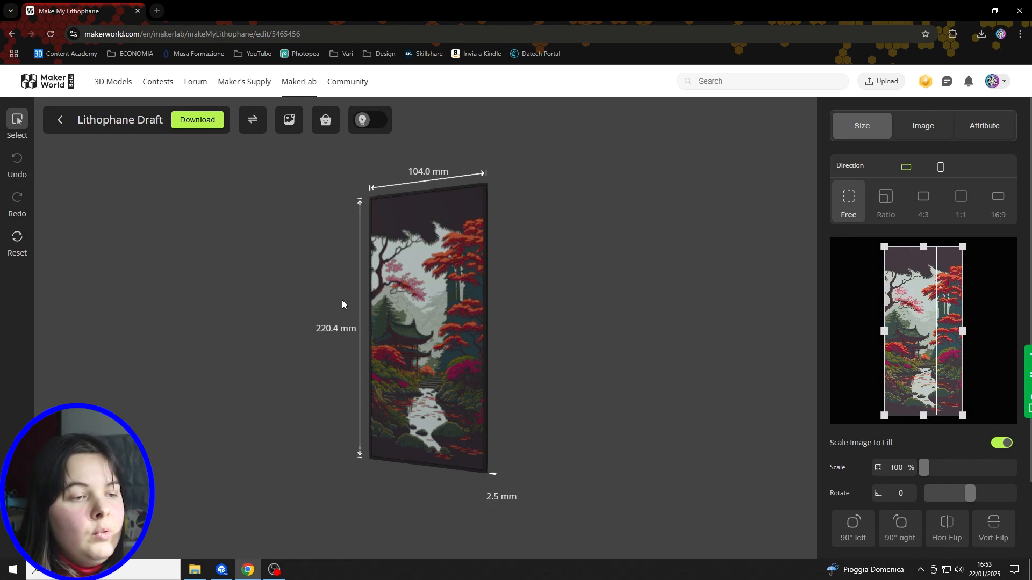
mouse_move(552, 99)
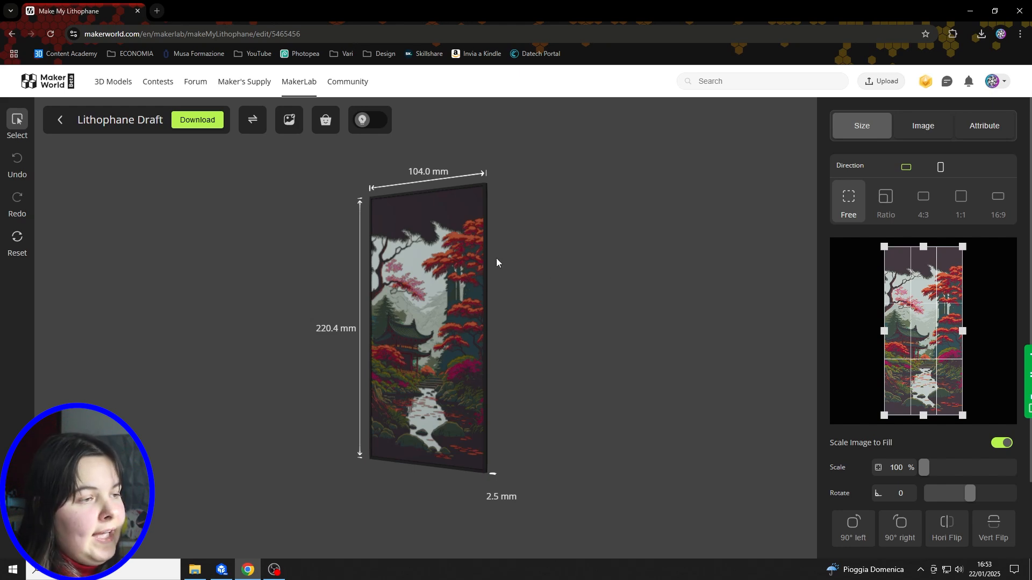
mouse_move(533, 378)
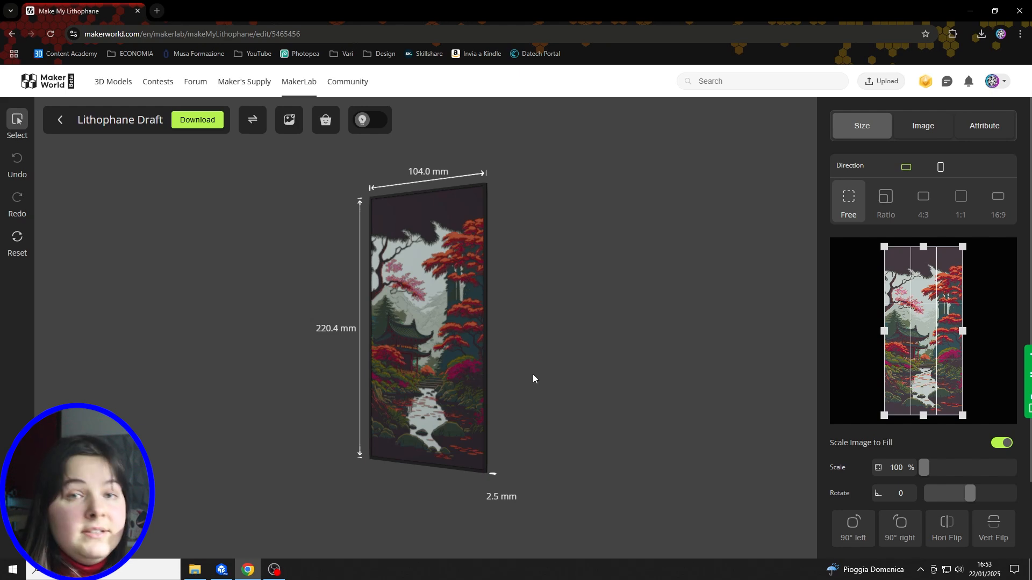
mouse_move(323, 164)
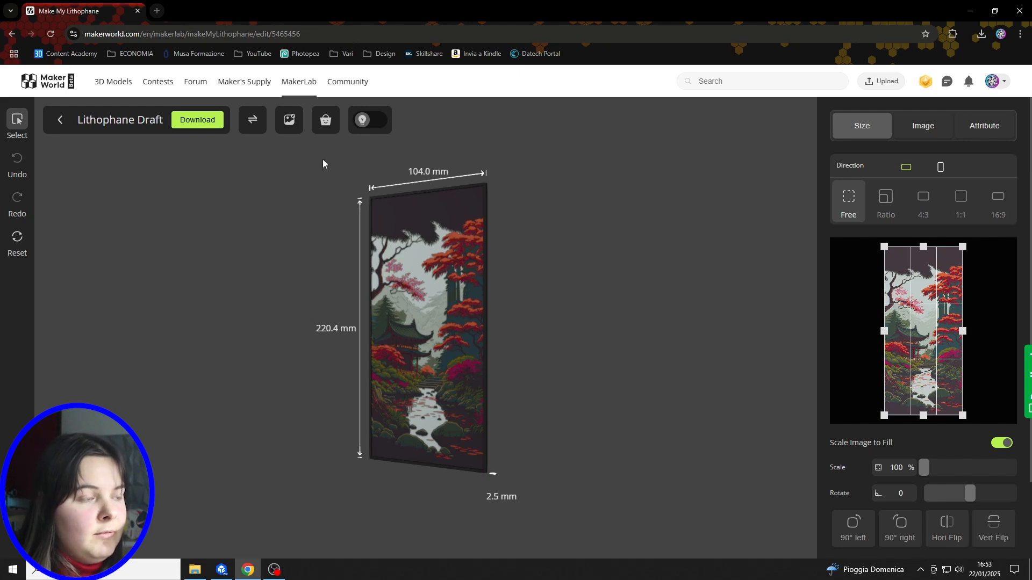
mouse_move(395, 506)
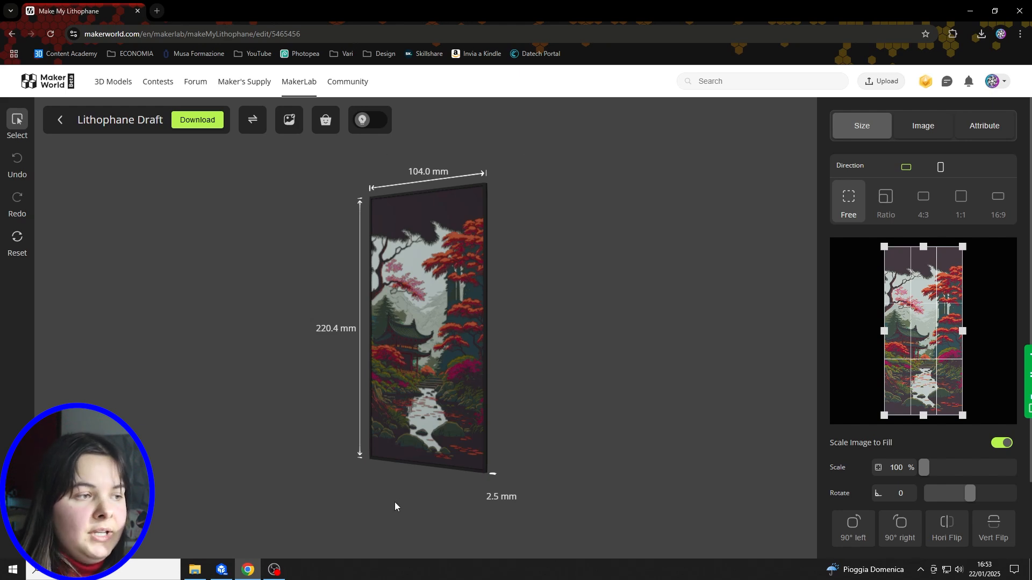
mouse_move(484, 304)
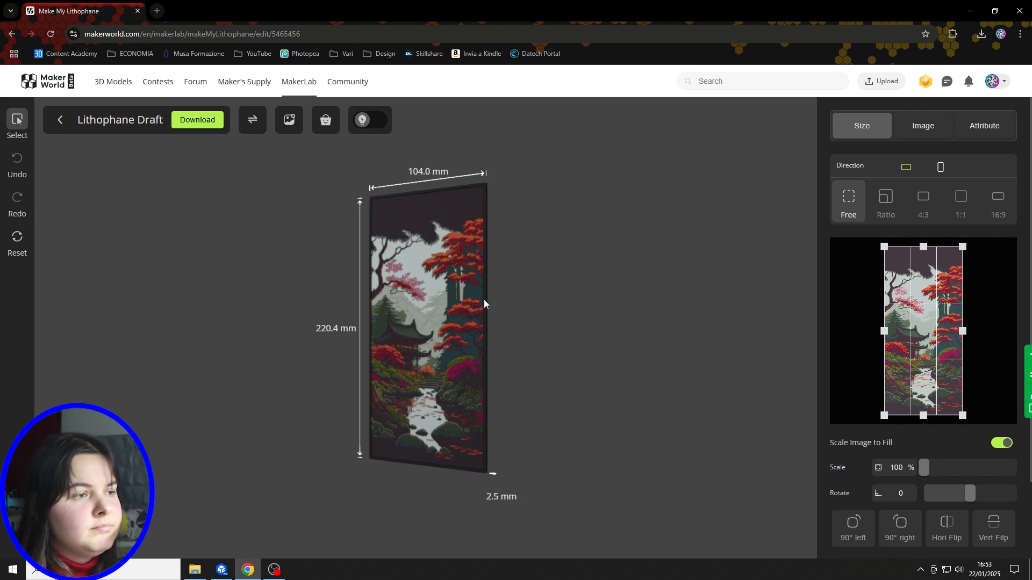
- Start downloading the frameless colourful lithophane of the Japanese landscape image
left_click(196, 119)
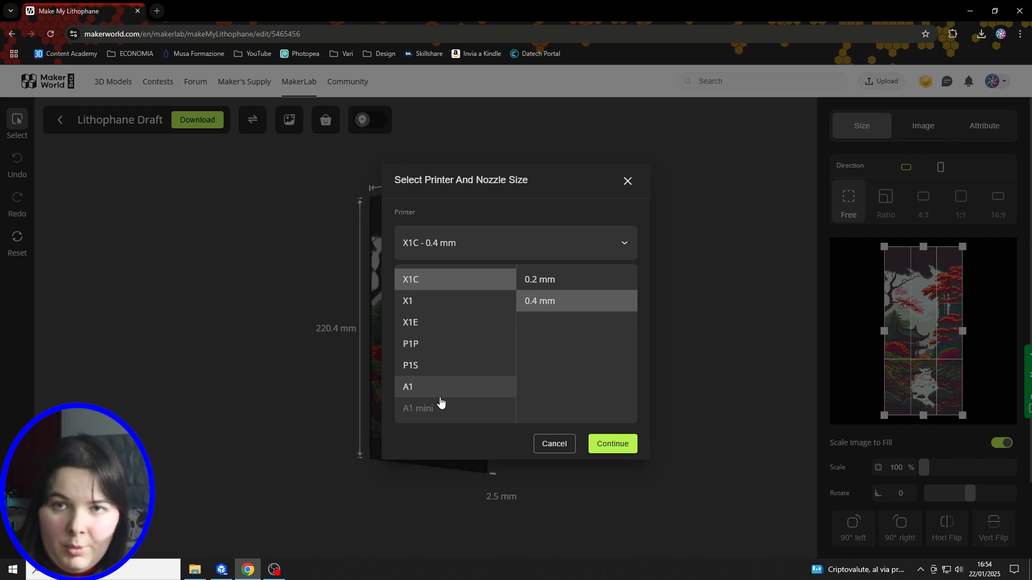
- Keep X1C with 0.4 mm nozzle, download the prepared file and switch to the slicer
left_click(611, 444)
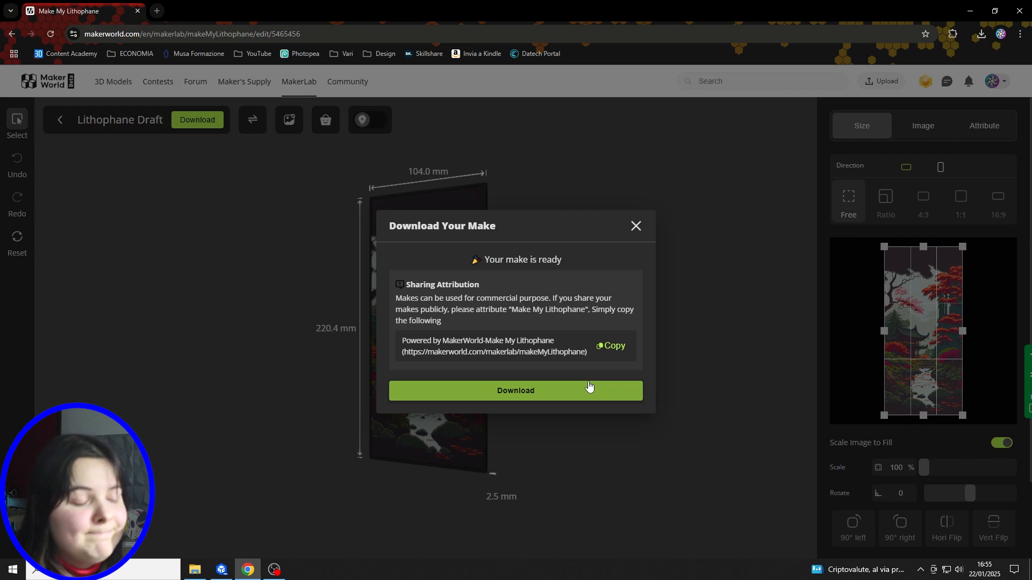
left_click(515, 390)
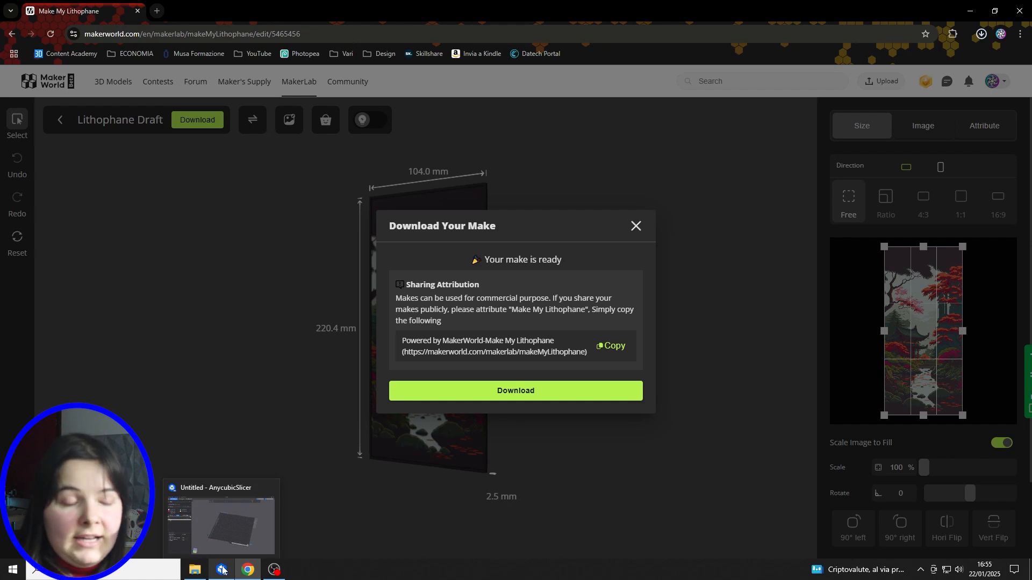
left_click(222, 570)
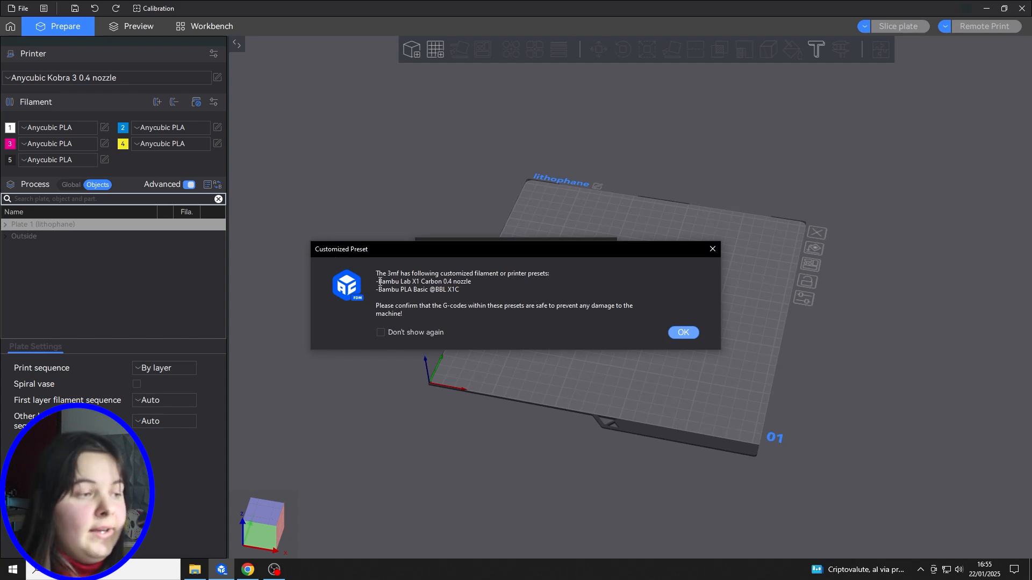
mouse_move(500, 300)
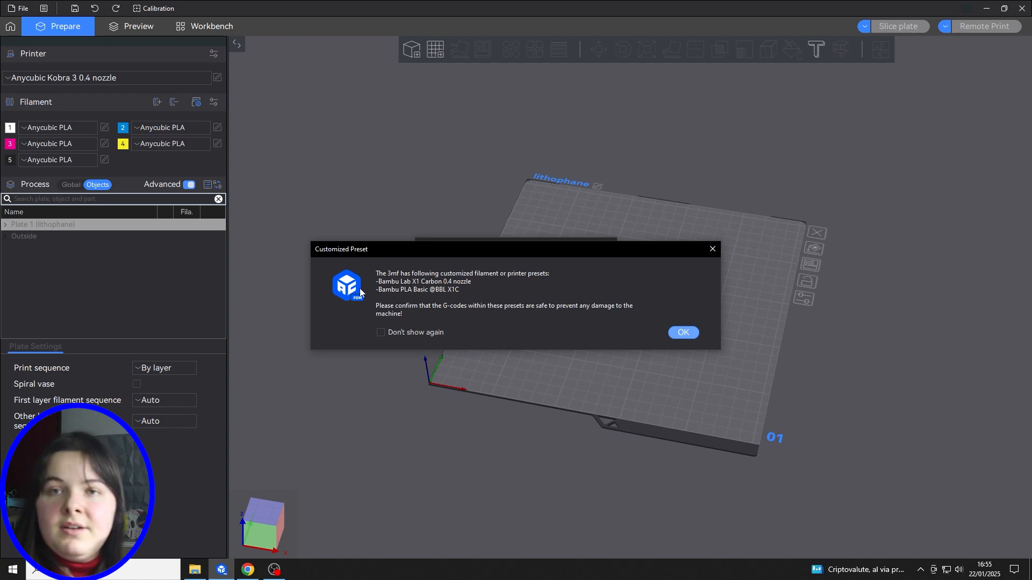
mouse_move(522, 301)
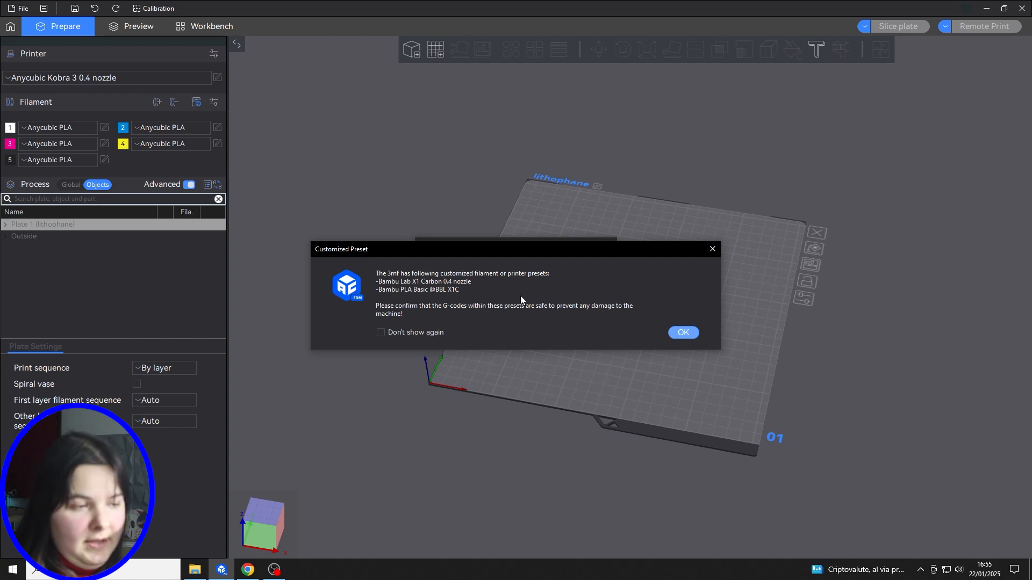
- Confirm the 3mf's customized printer and filament presets with OK
left_click(682, 332)
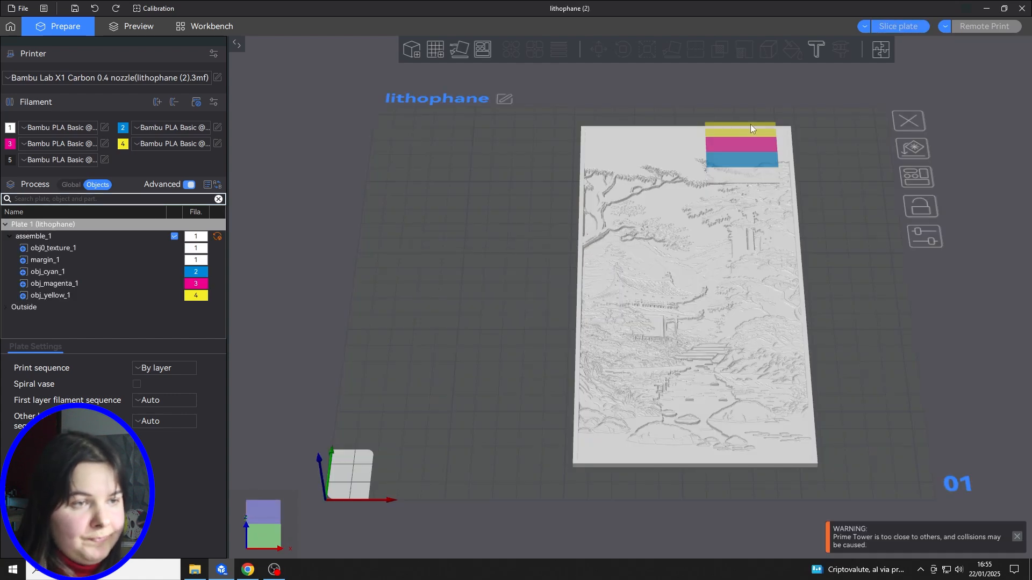
- Move the prime tower left, choose Anycubic Kobra 3 with Anycubic PLA filaments, and select assemble_1
left_click_drag(740, 149, 444, 201)
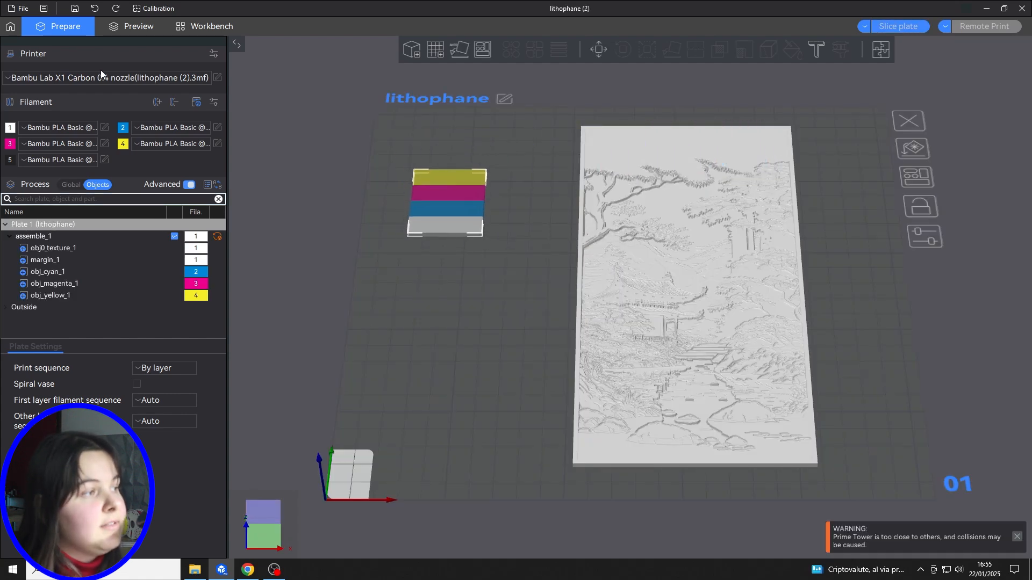
left_click(105, 77)
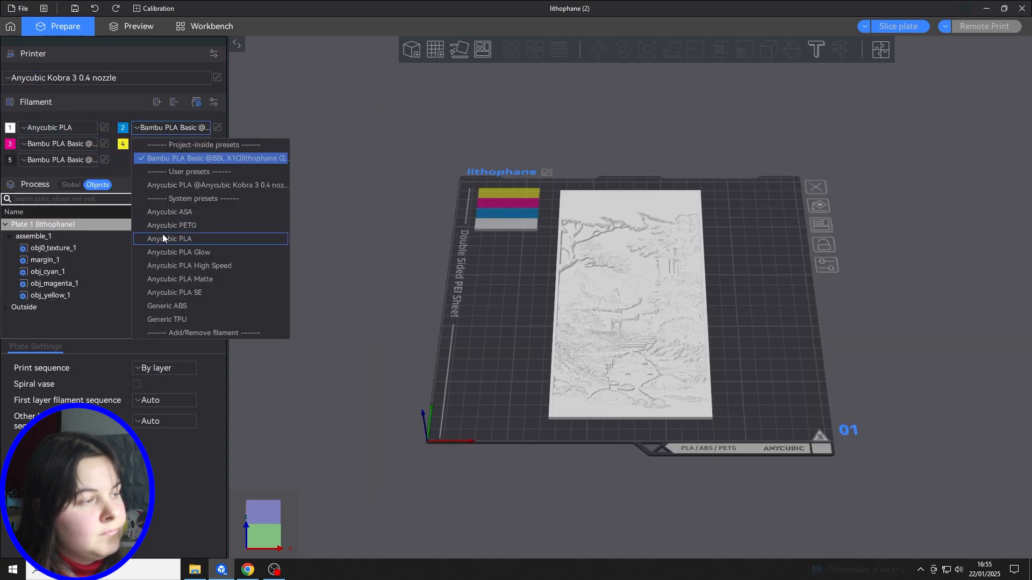
left_click(177, 239)
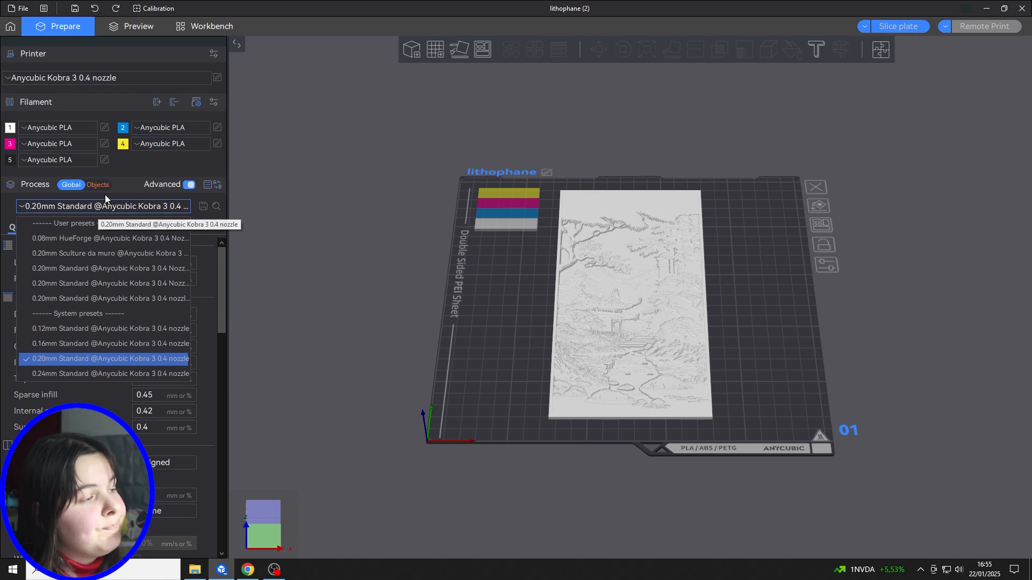
left_click(98, 184)
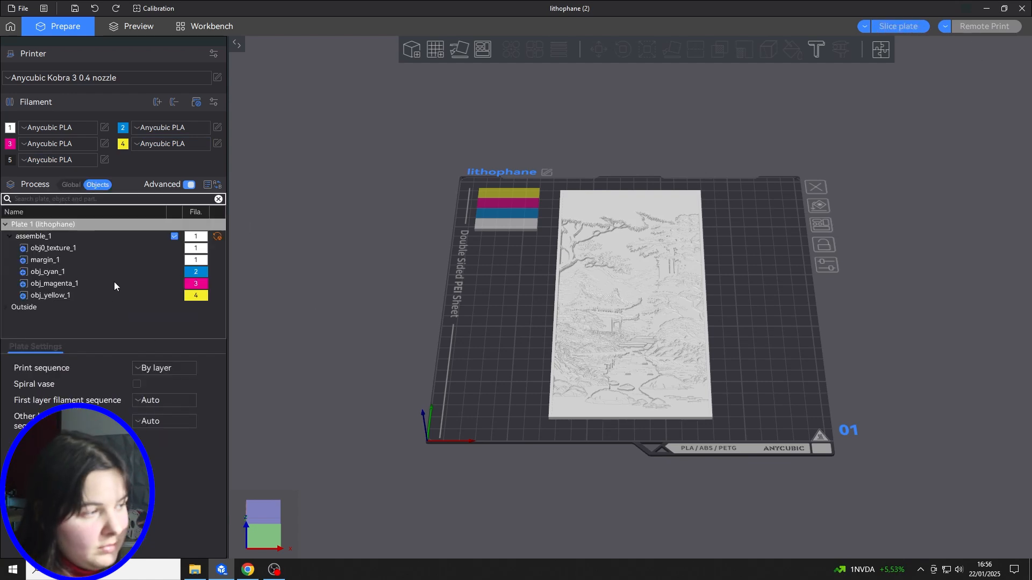
left_click(34, 236)
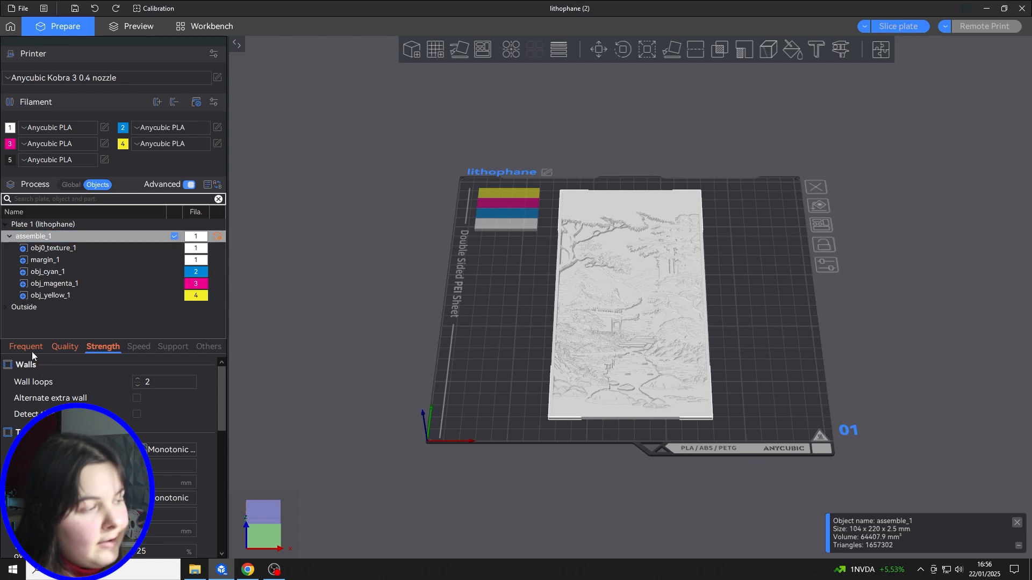
- Review assemble_1's layer height and infill in the Frequent tab, then slice the plate
left_click(24, 346)
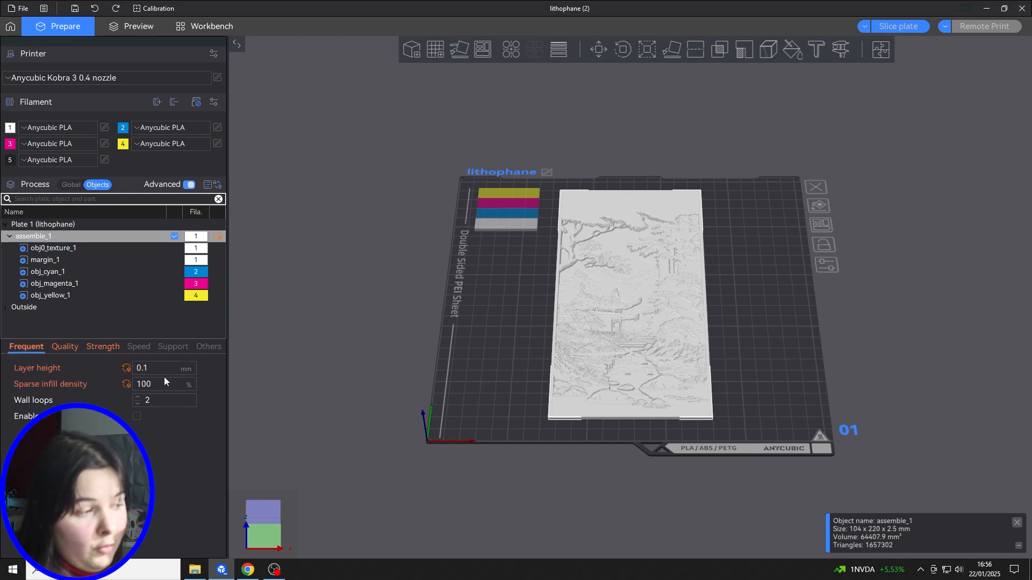
left_click(163, 383)
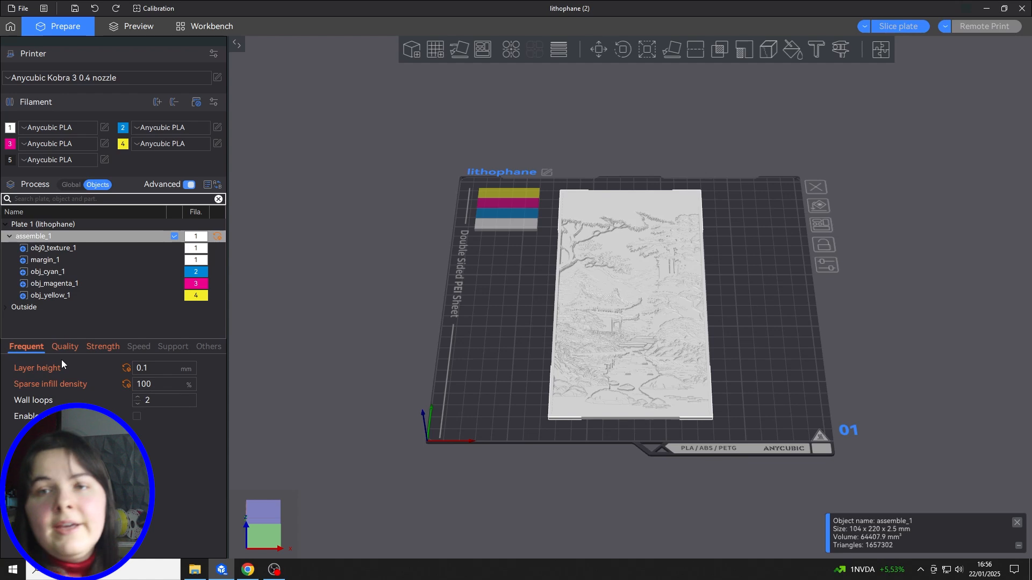
mouse_move(898, 26)
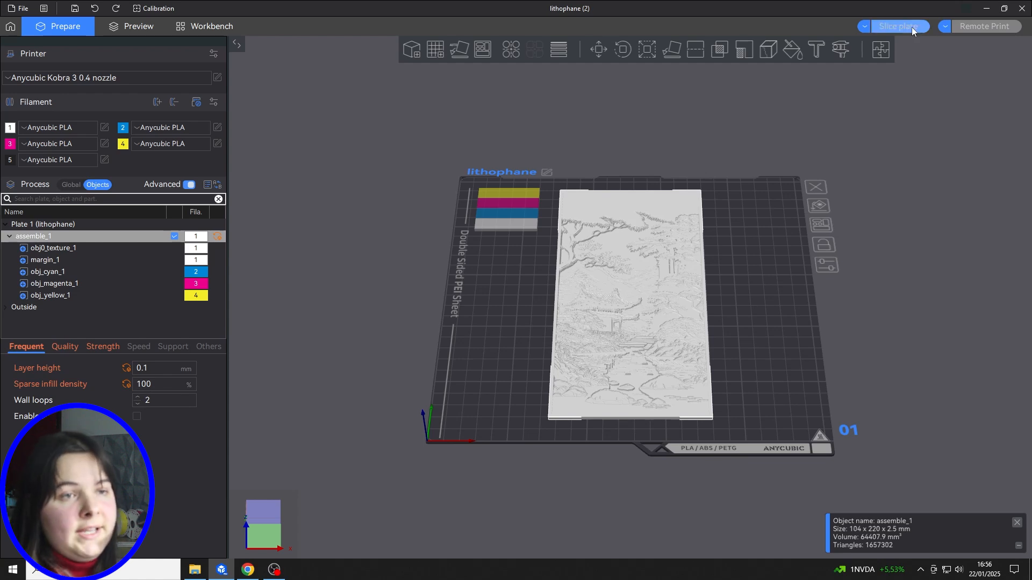
left_click(896, 25)
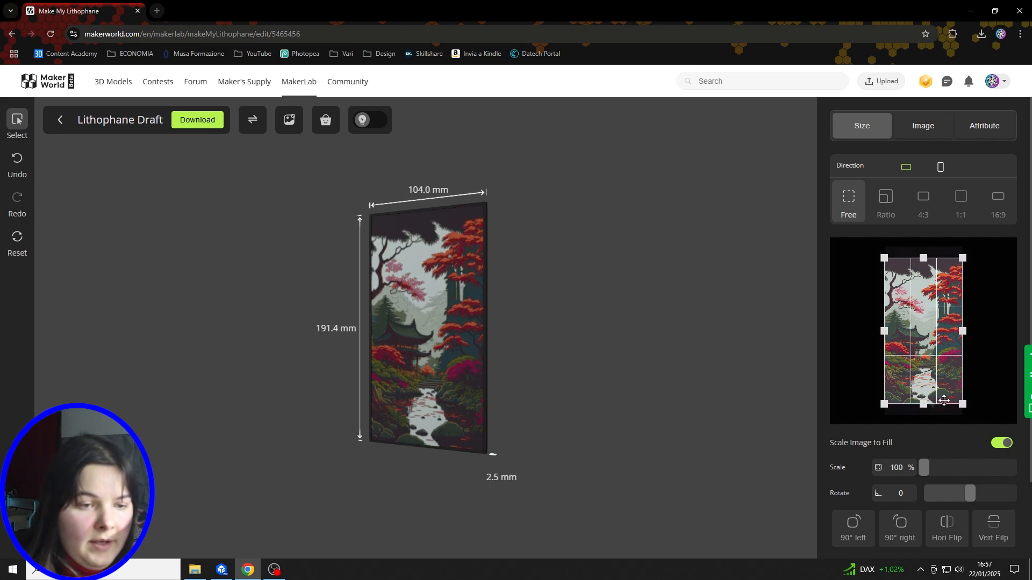
mouse_move(984, 358)
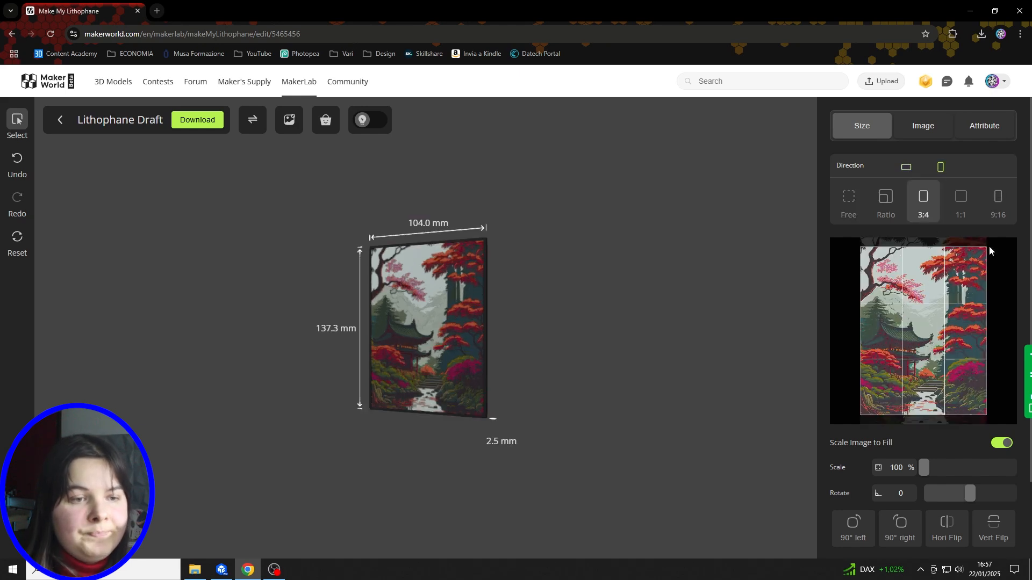
- Try the 9:16 crop ratio, return to Free crop and set Scale to 100
left_click(996, 201)
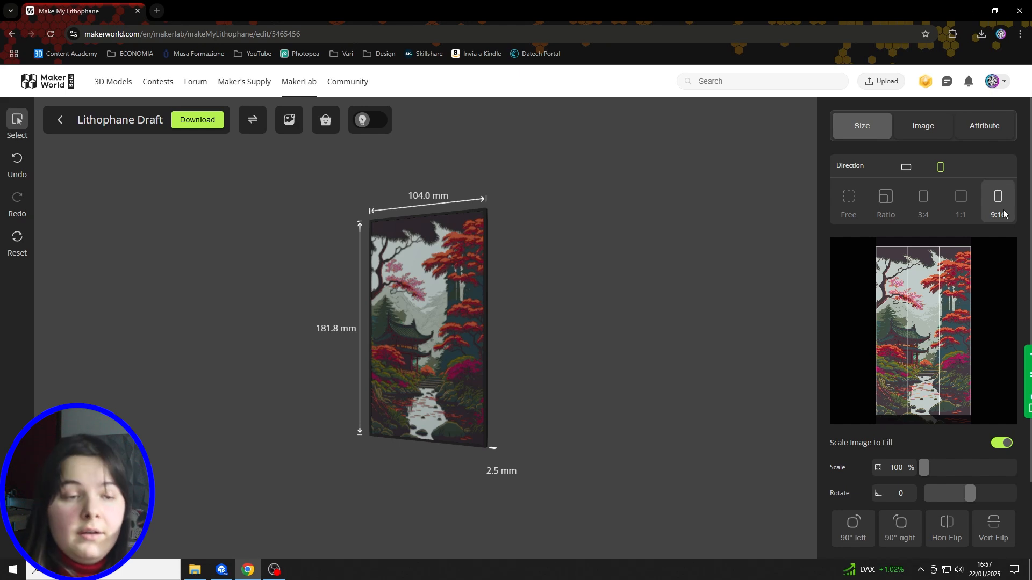
left_click(884, 201)
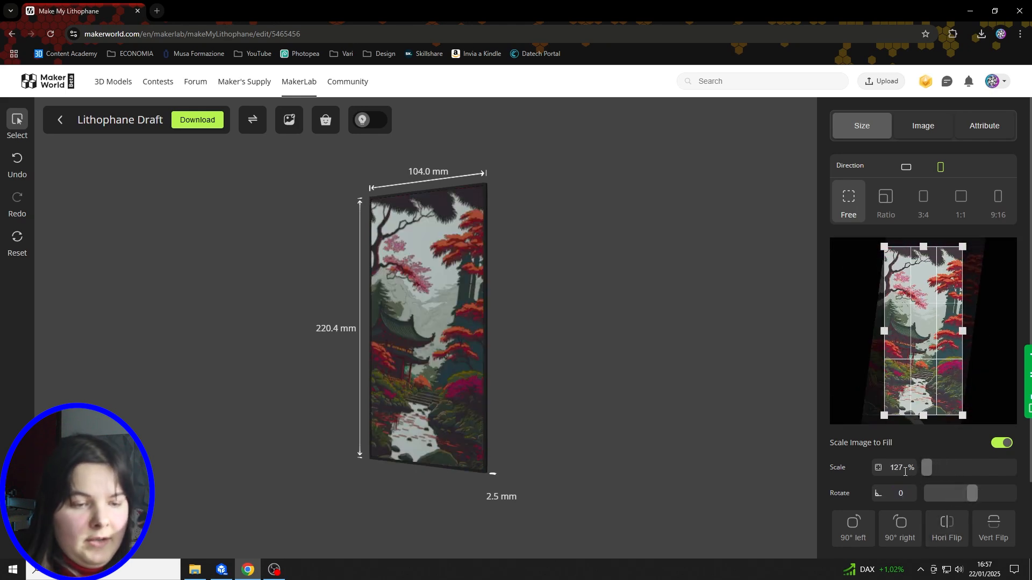
type("100")
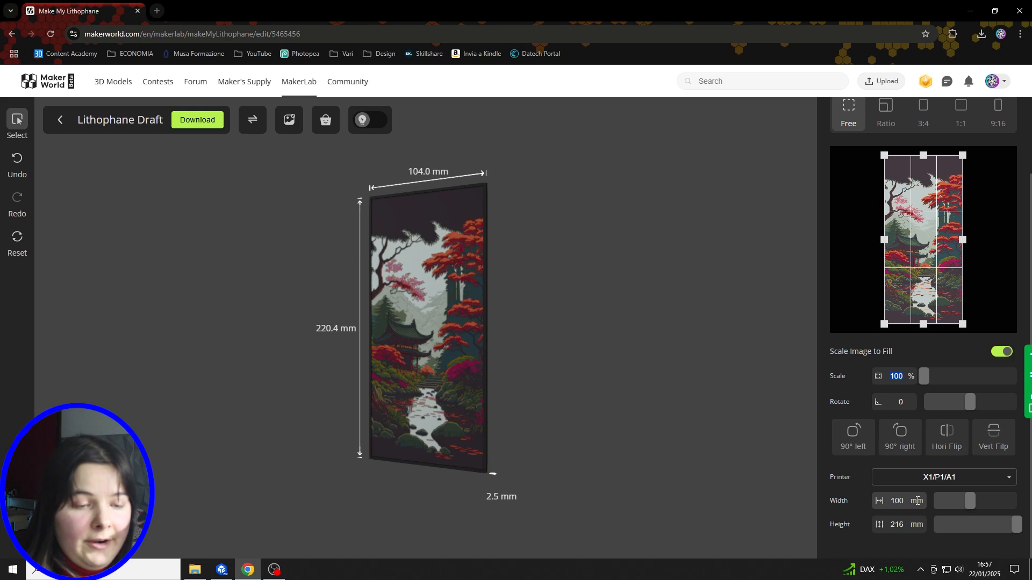
- Set the lithophane height to 150 mm, narrowing the width to 69 mm
left_click(896, 524)
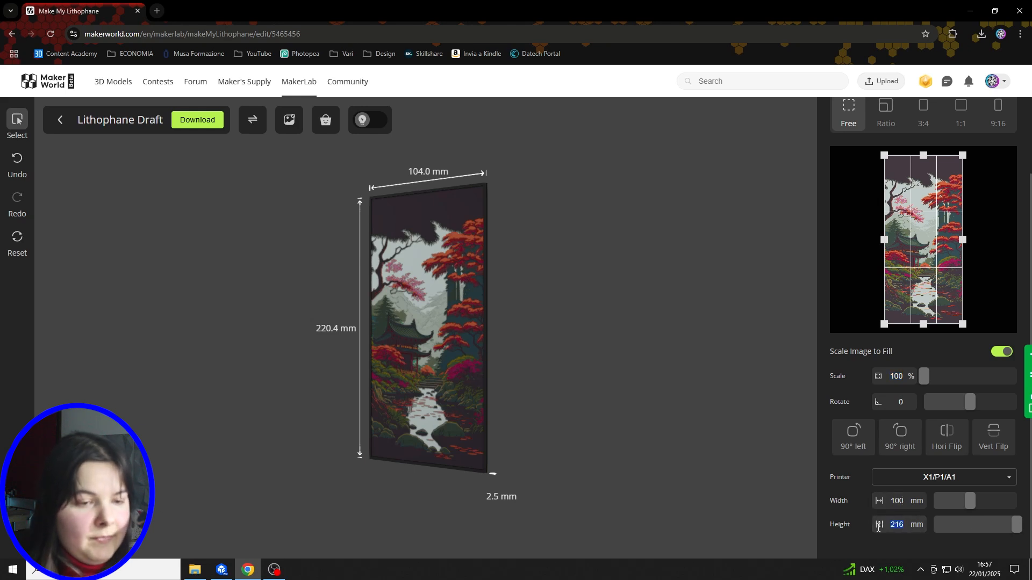
type("150")
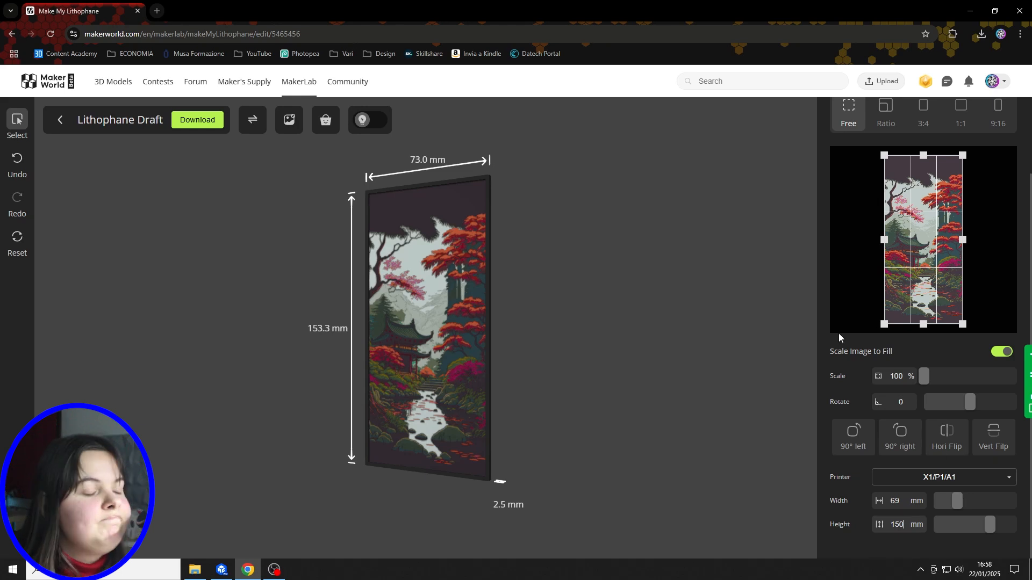
- Try the exposure and shadow sliders in the Image settings, then reset all tone adjustments to 0
left_click(922, 126)
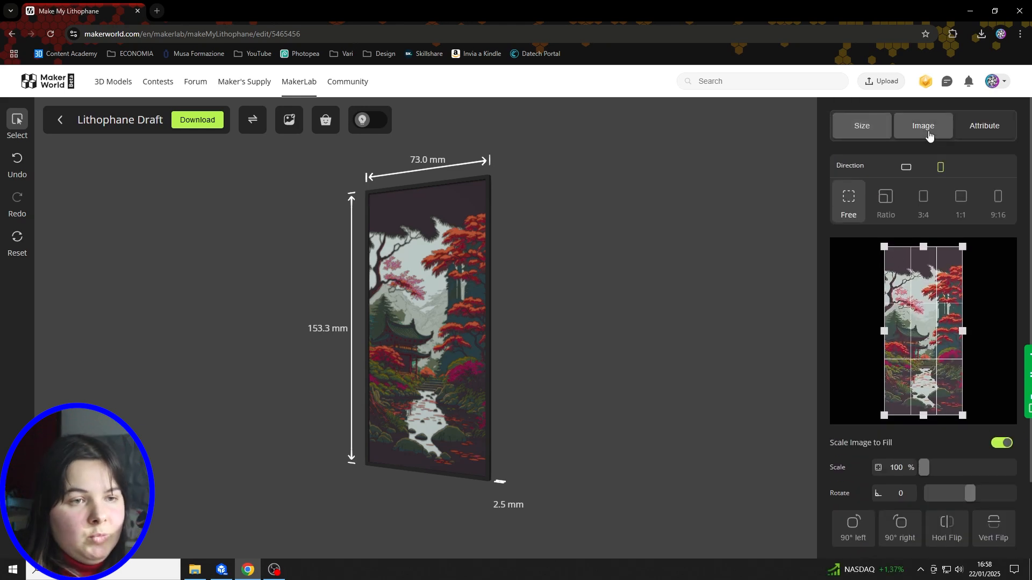
left_click(922, 125)
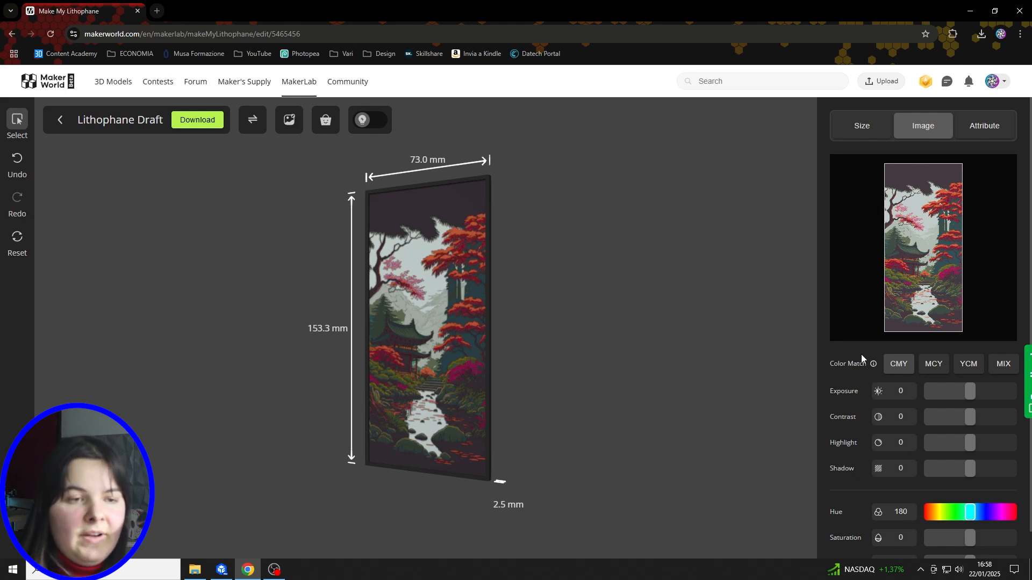
left_click_drag(967, 391, 940, 391)
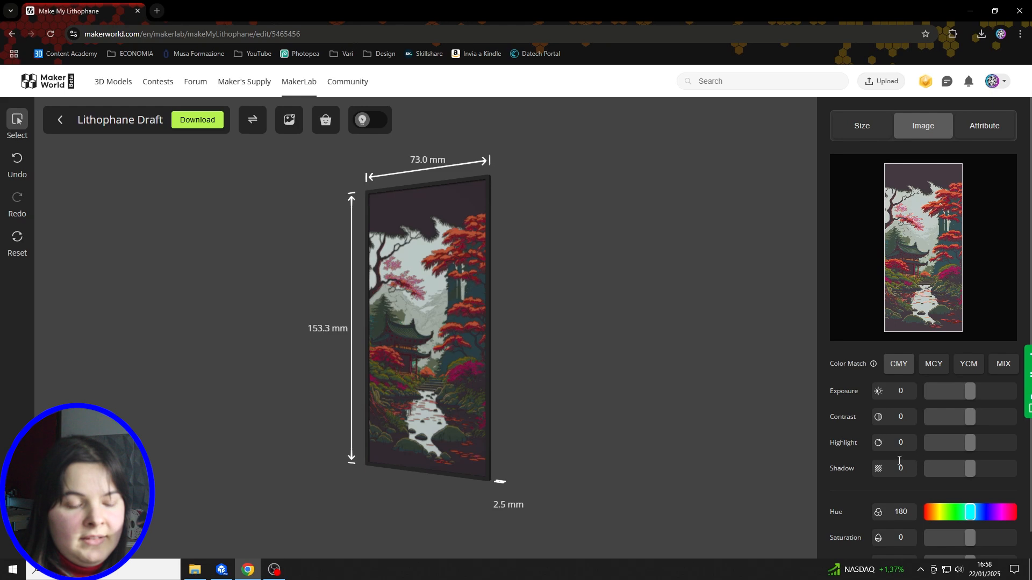
scroll("down", 3)
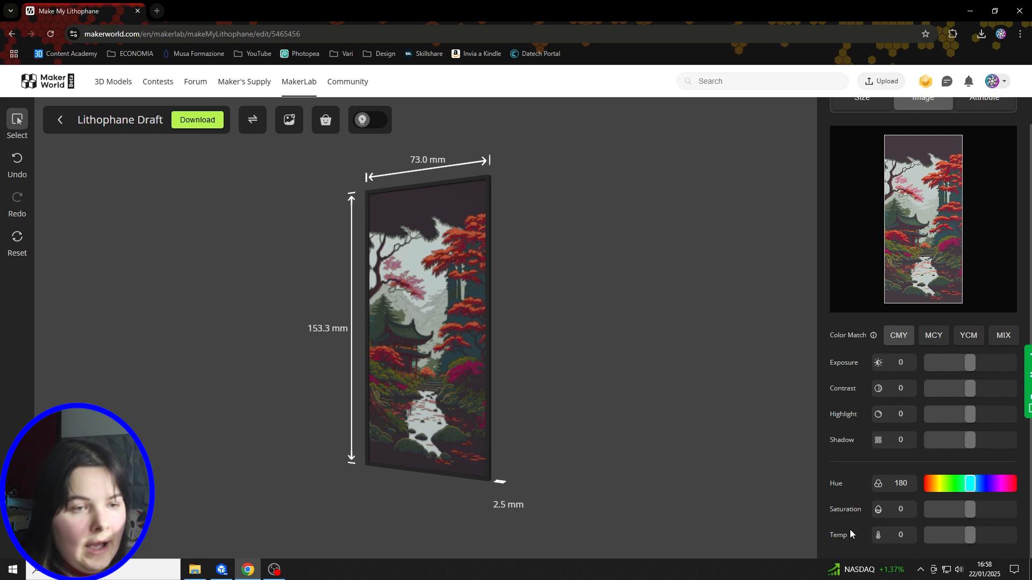
mouse_move(852, 532)
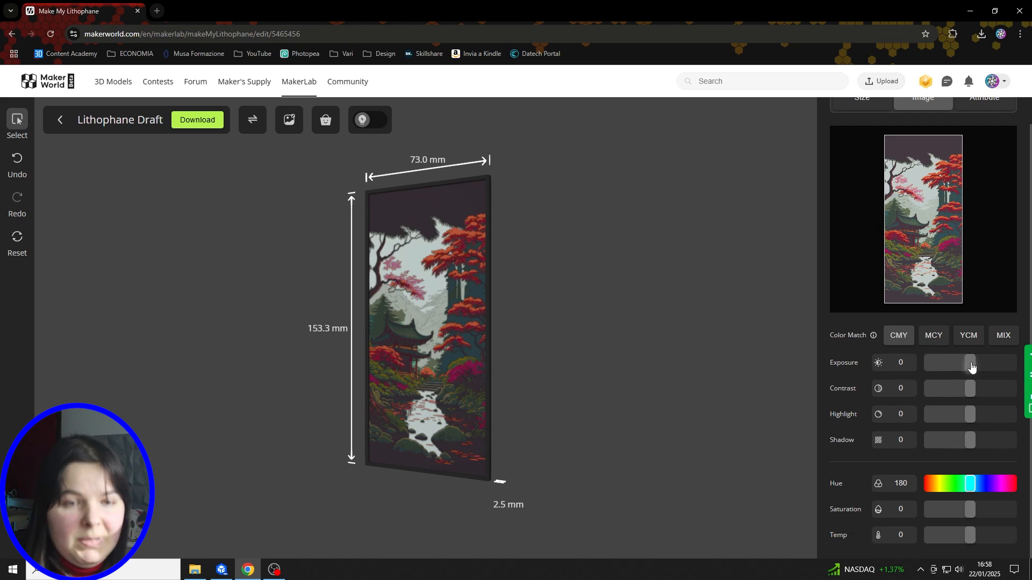
left_click_drag(968, 363, 977, 362)
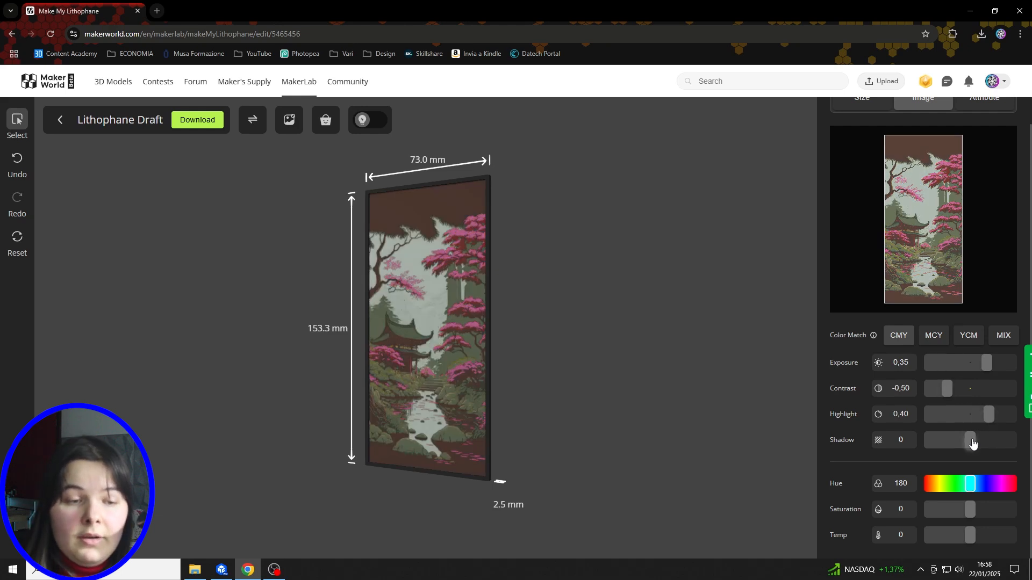
left_click_drag(970, 439, 957, 439)
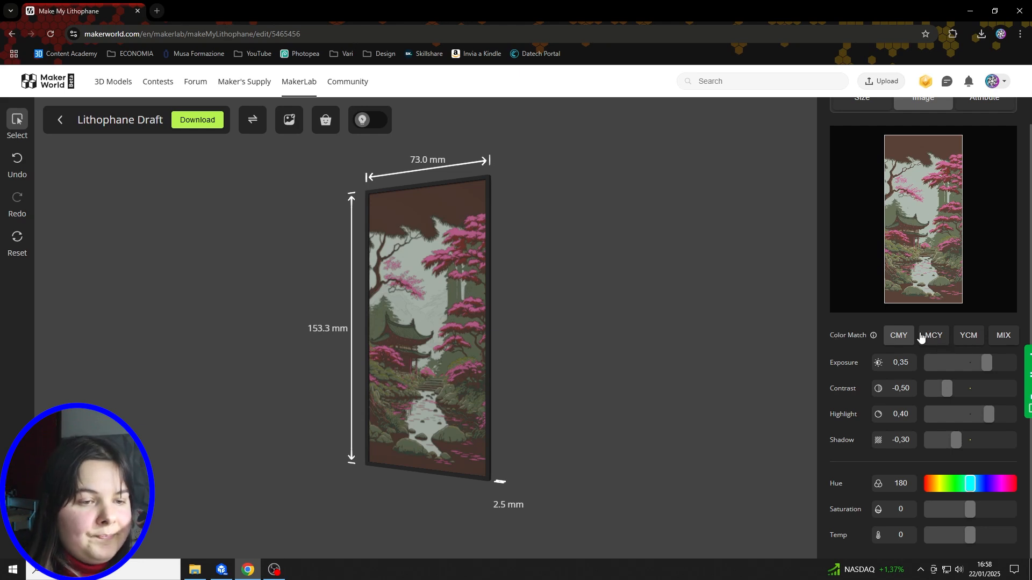
mouse_move(951, 385)
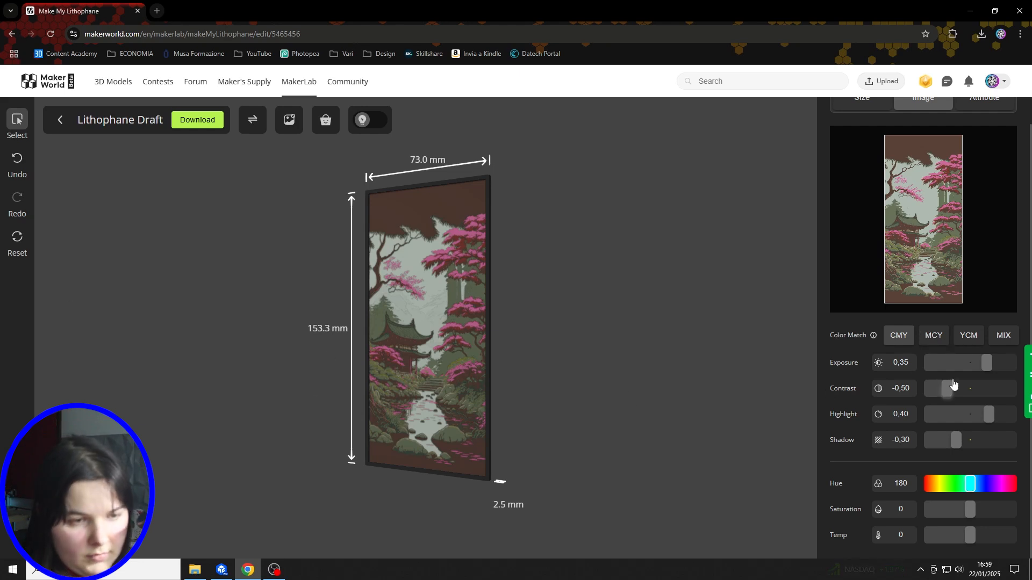
left_click(900, 362)
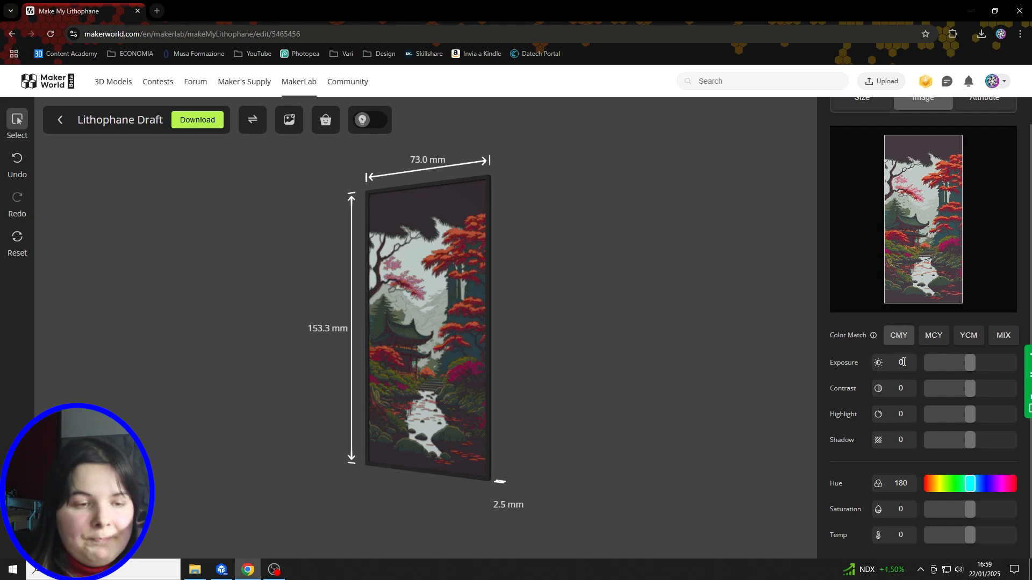
- Compare MCY and CMY colour matching orders, then settle on YCM for the draft
left_click(933, 335)
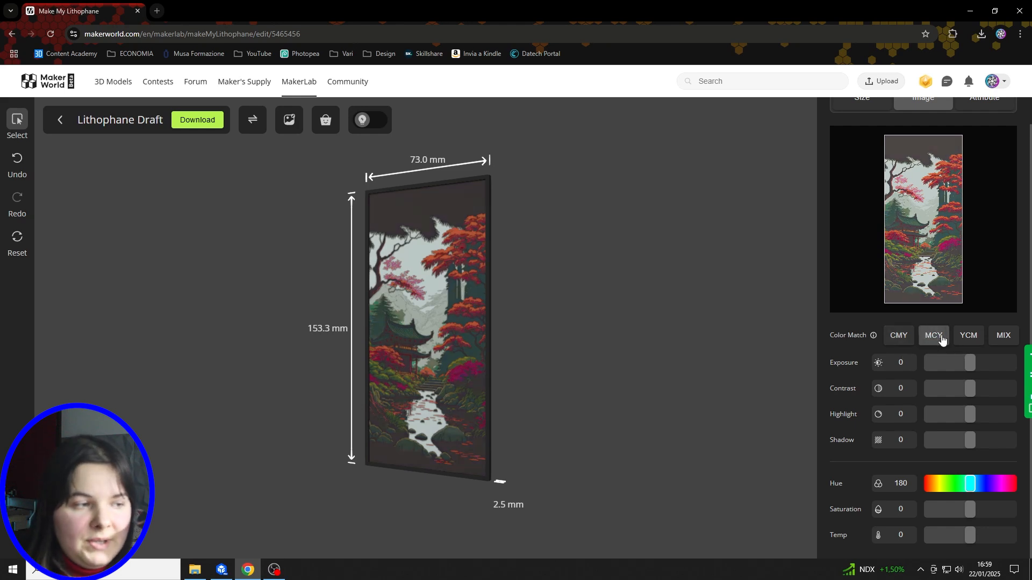
left_click(968, 335)
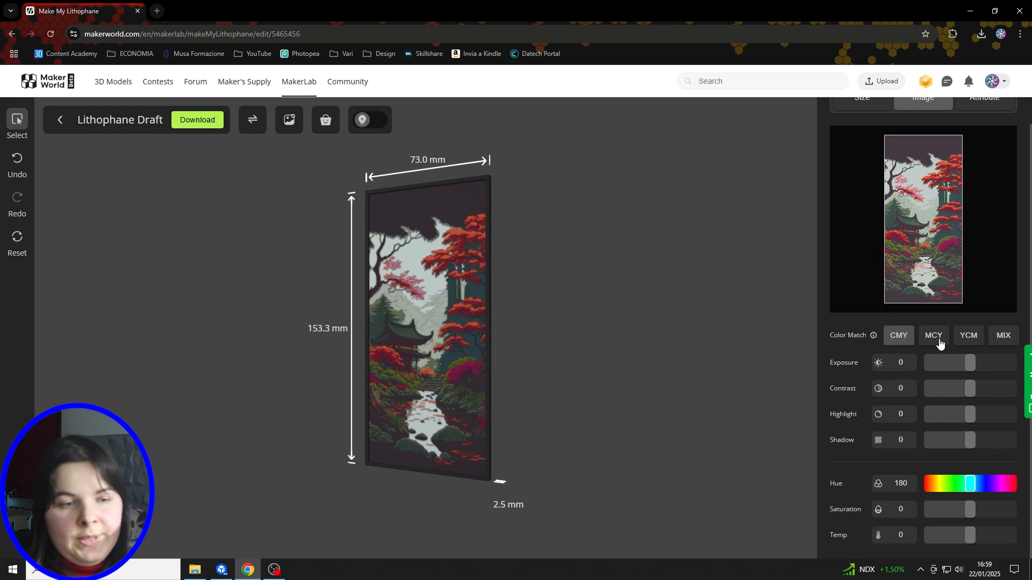
left_click(968, 335)
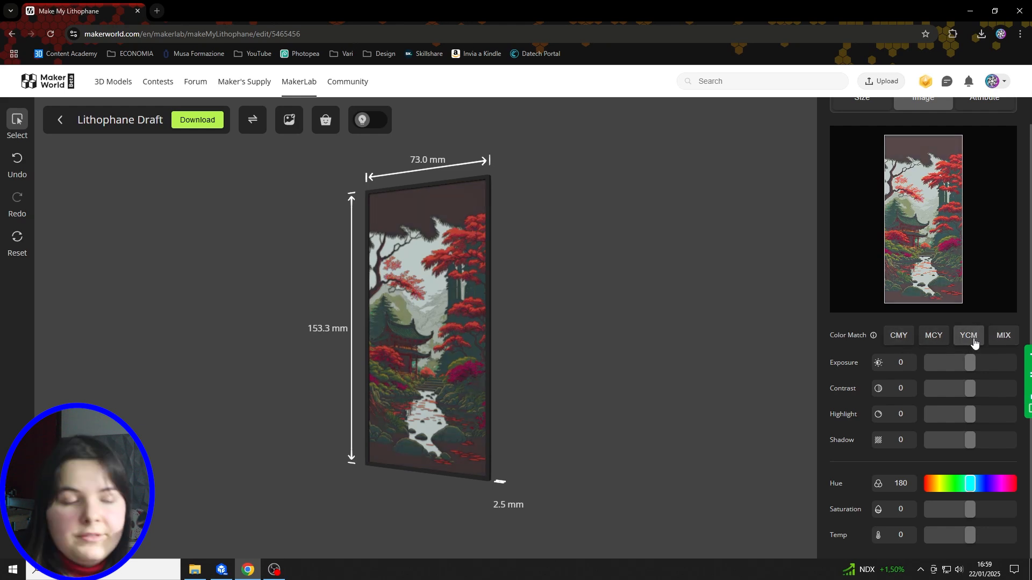
mouse_move(939, 223)
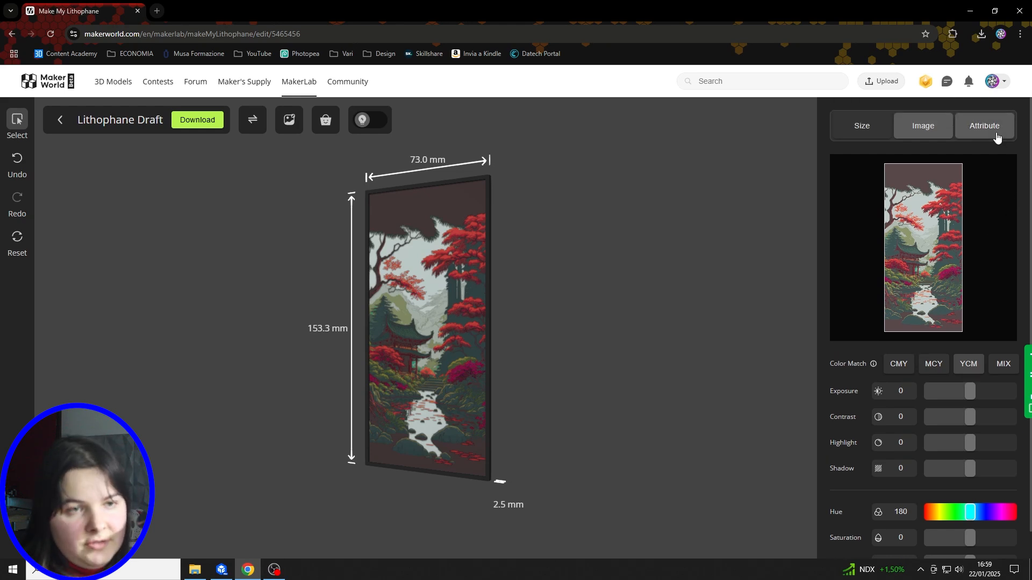
- Show the Attribute settings with 2 mm margin and 2,5 mm margin thickness
left_click(984, 125)
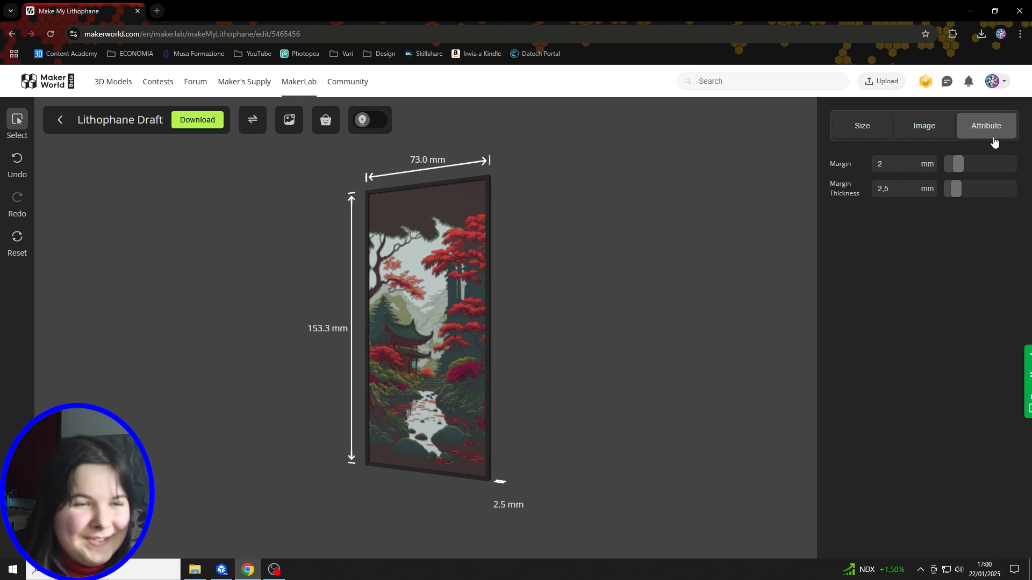
mouse_move(992, 144)
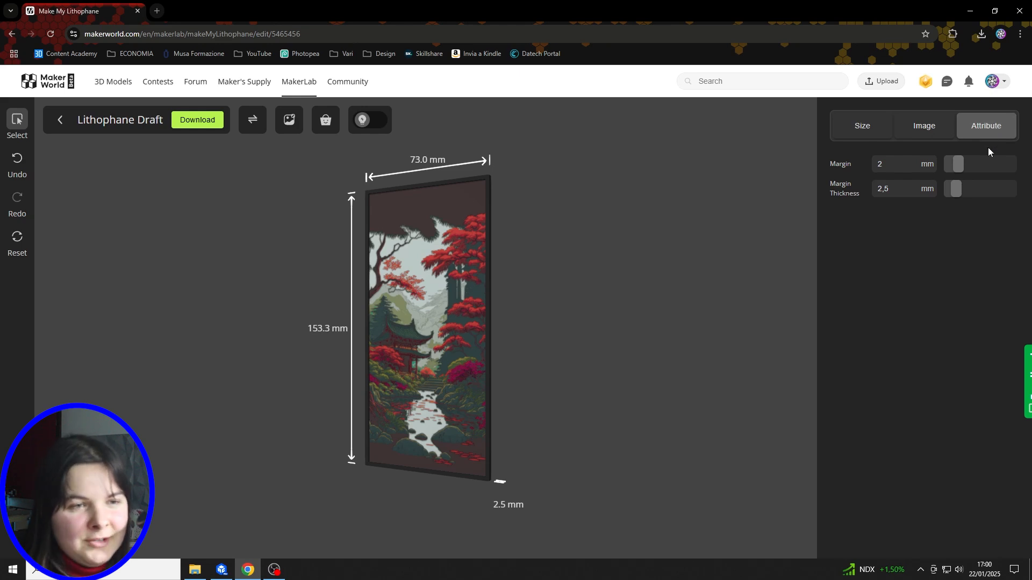
mouse_move(560, 236)
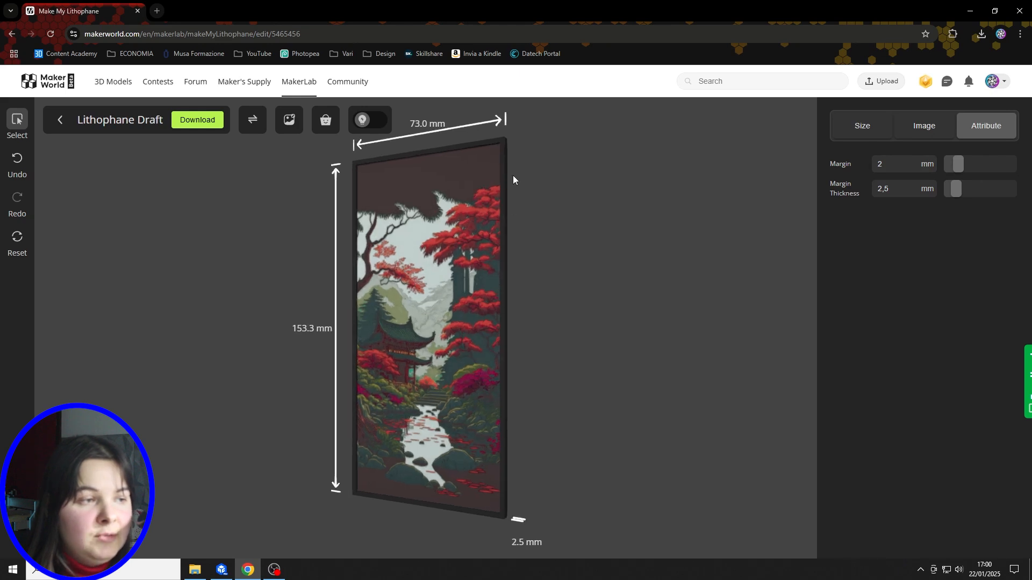
mouse_move(502, 152)
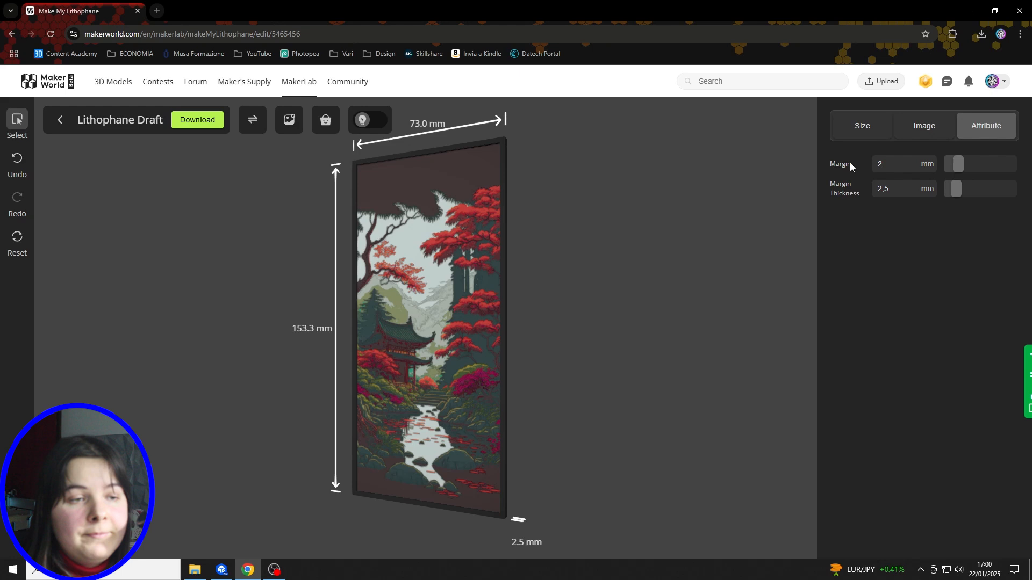
mouse_move(960, 202)
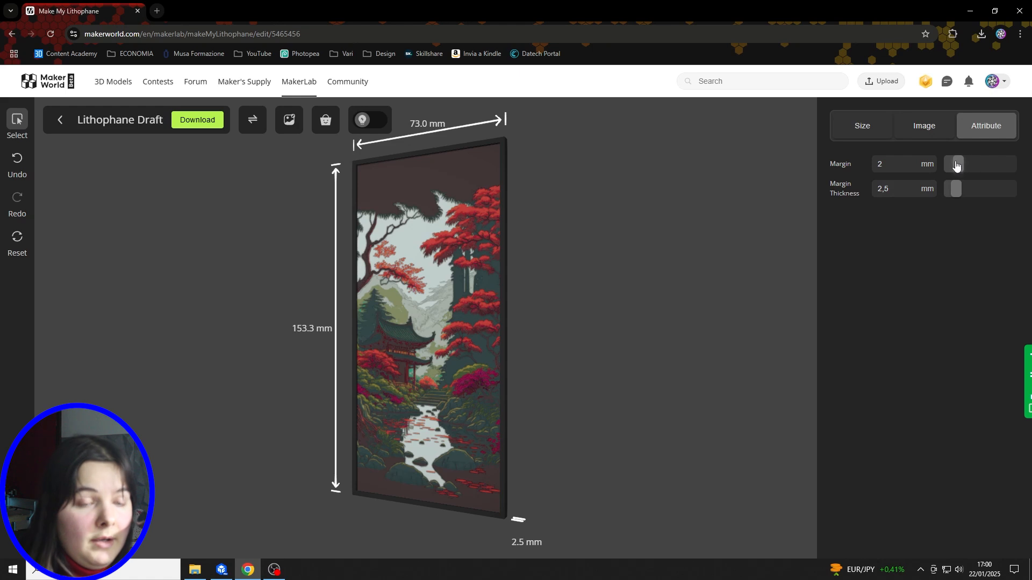
mouse_move(976, 166)
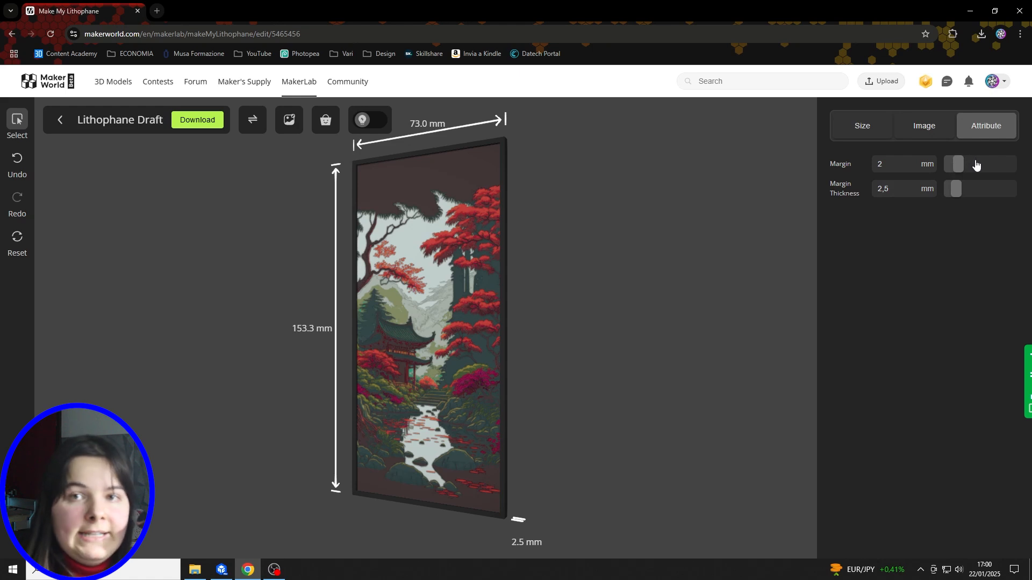
- Darken the image to exposure -0,50, contrast 0,40, highlight -0,45 and shadow 0,35
left_click(922, 125)
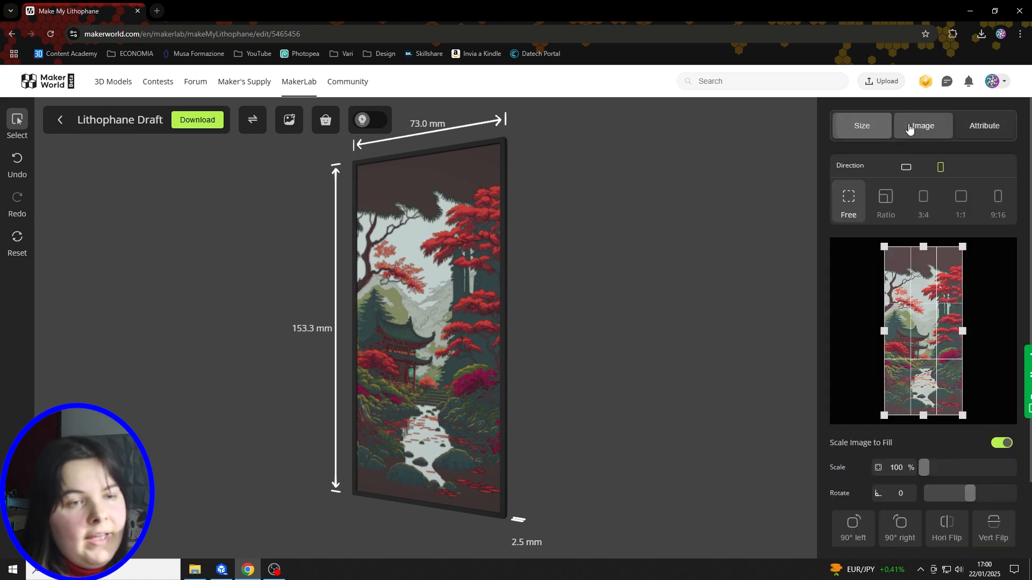
left_click(922, 126)
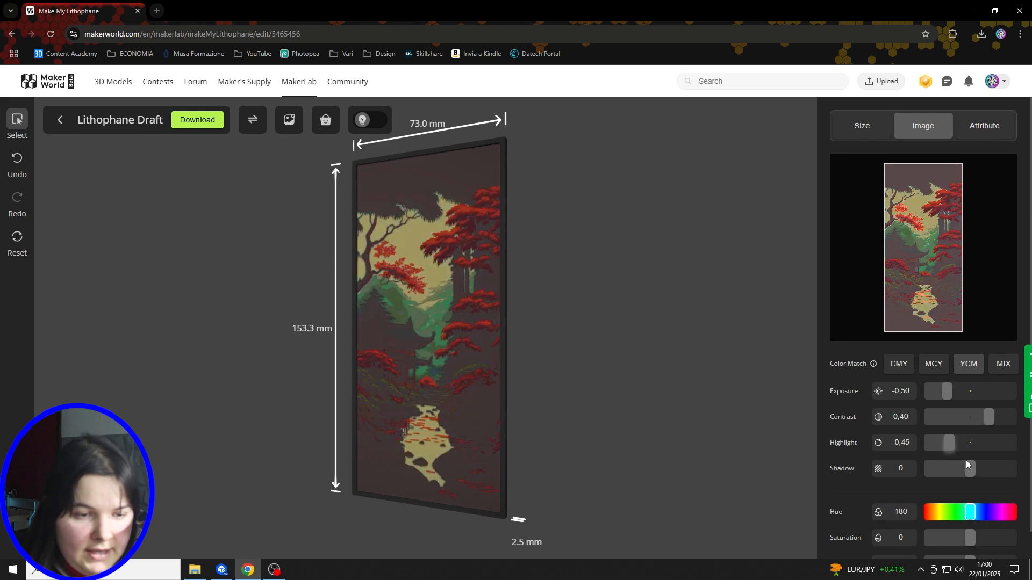
left_click_drag(948, 467, 986, 468)
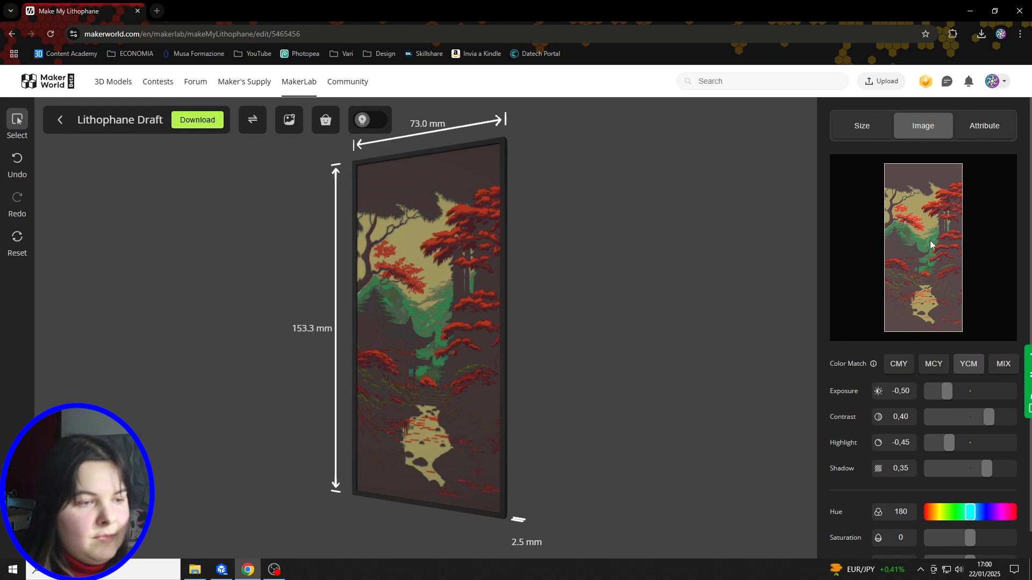
mouse_move(804, 263)
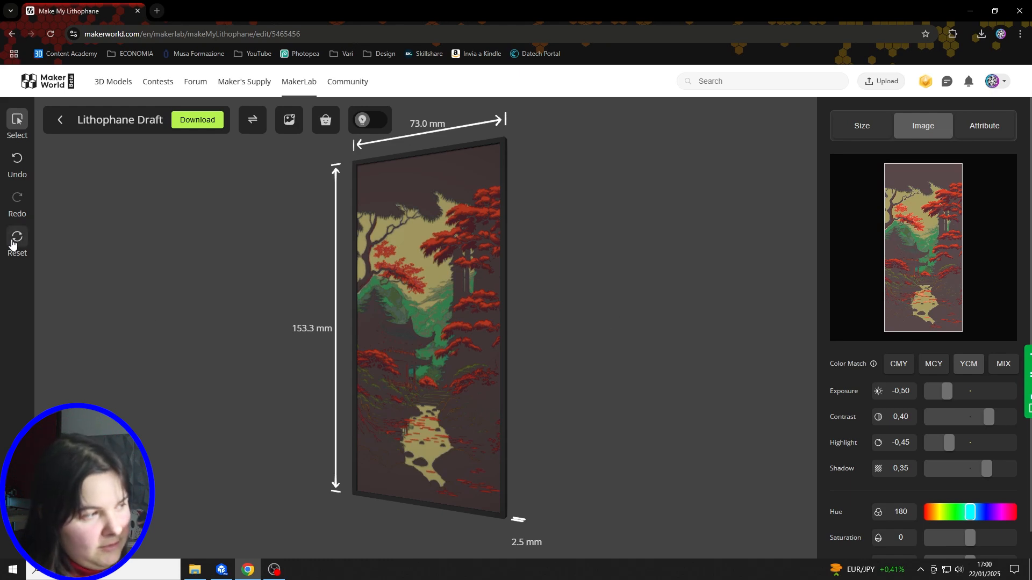
- Start a Reset of all lithophane settings, then cancel it to keep the changes
left_click(16, 240)
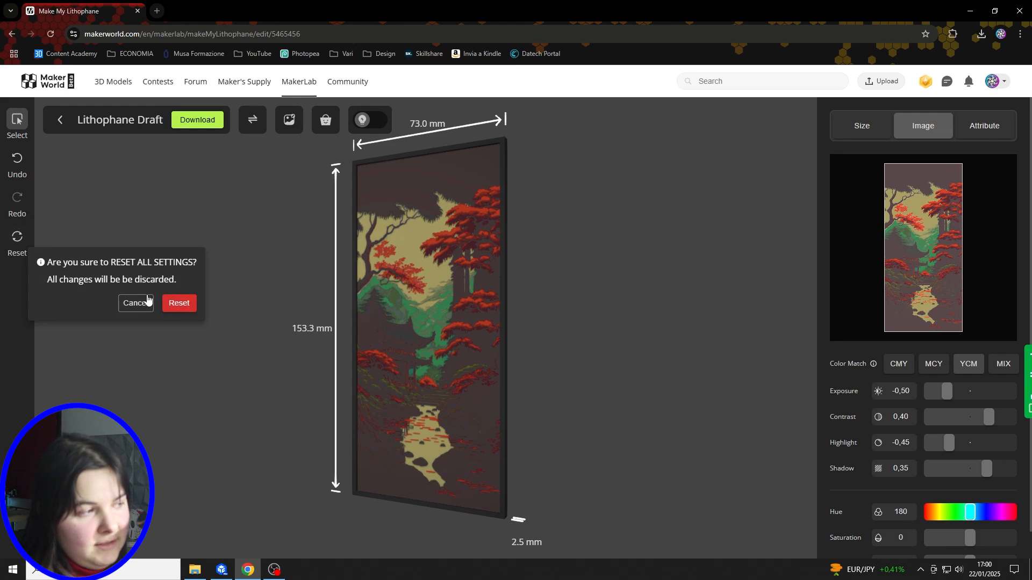
left_click(178, 303)
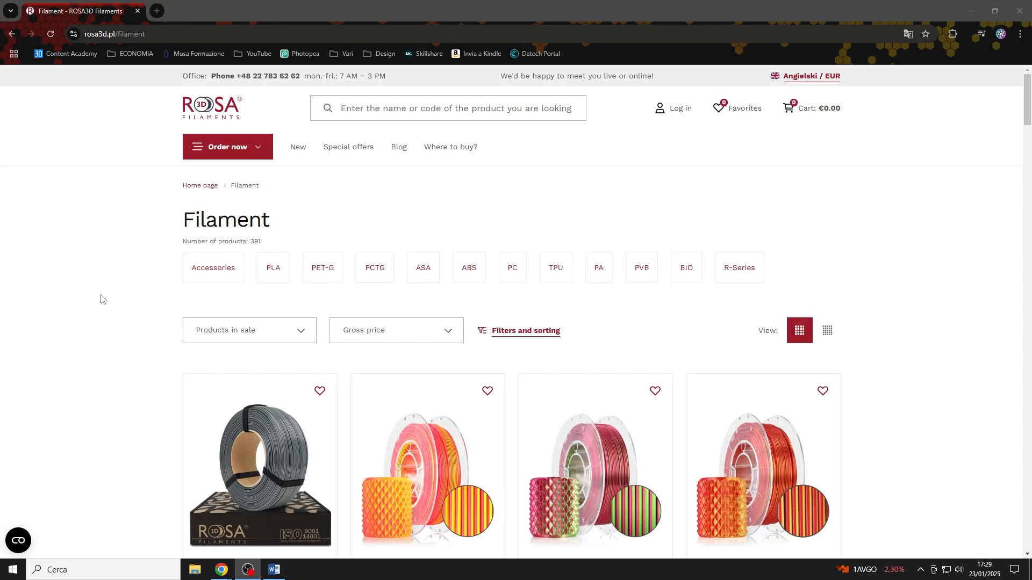
scroll("down", 3)
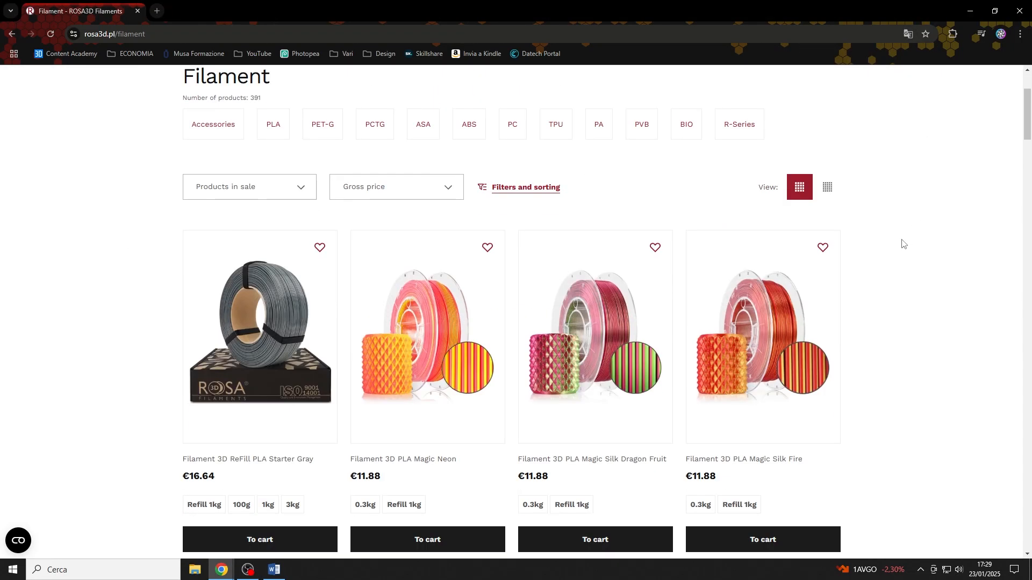
scroll("down", 3)
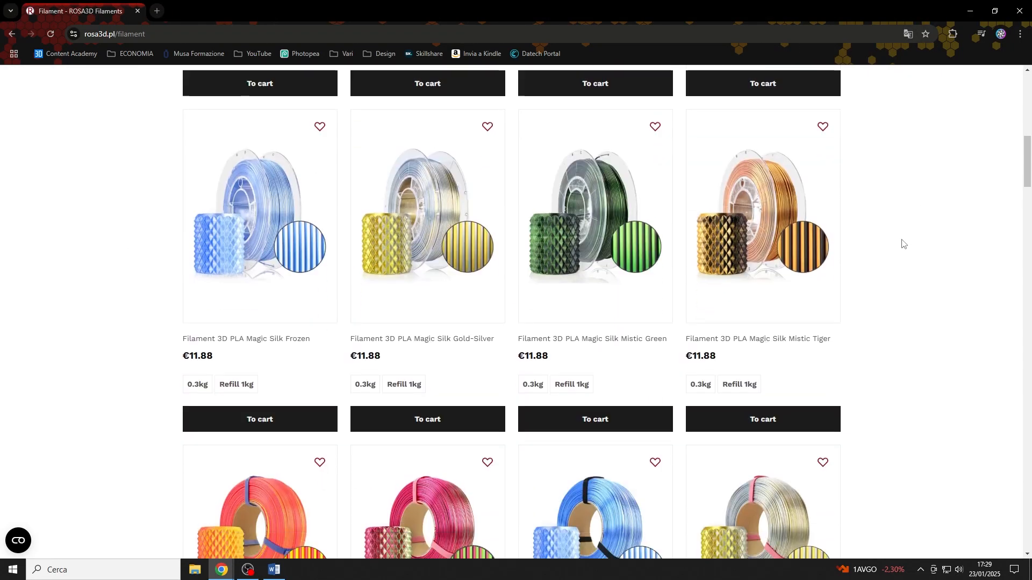
scroll("down", 3)
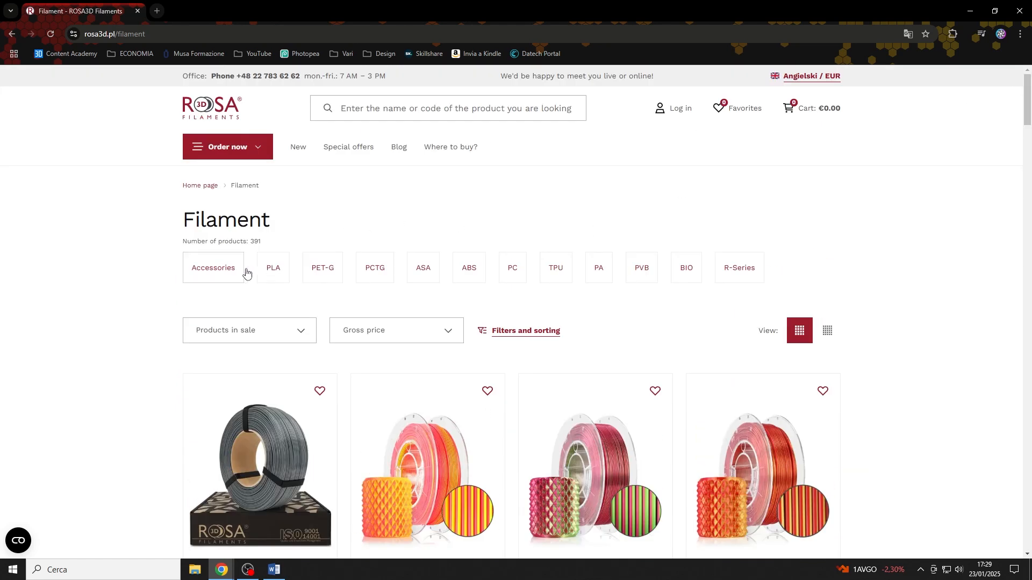
mouse_move(687, 268)
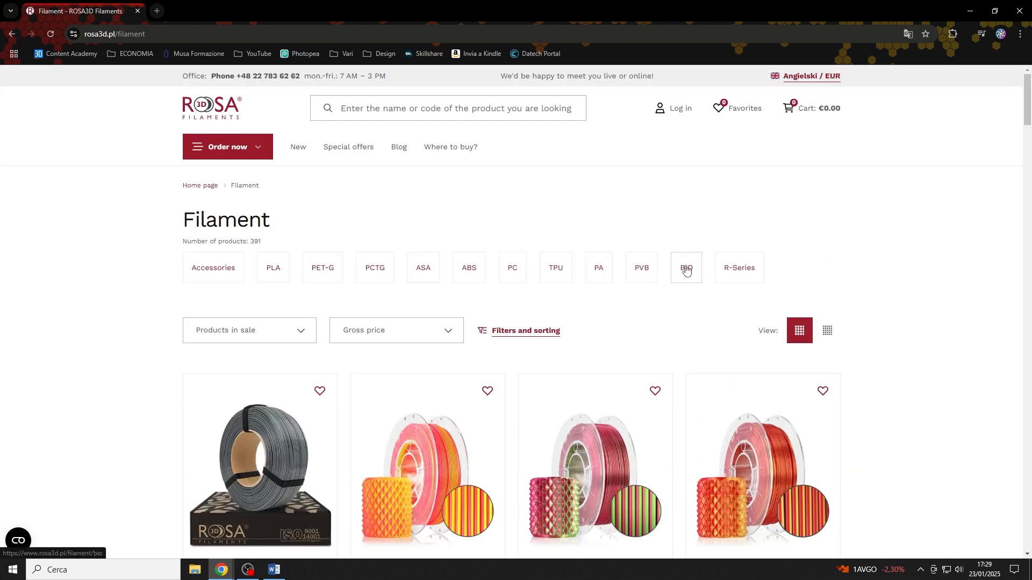